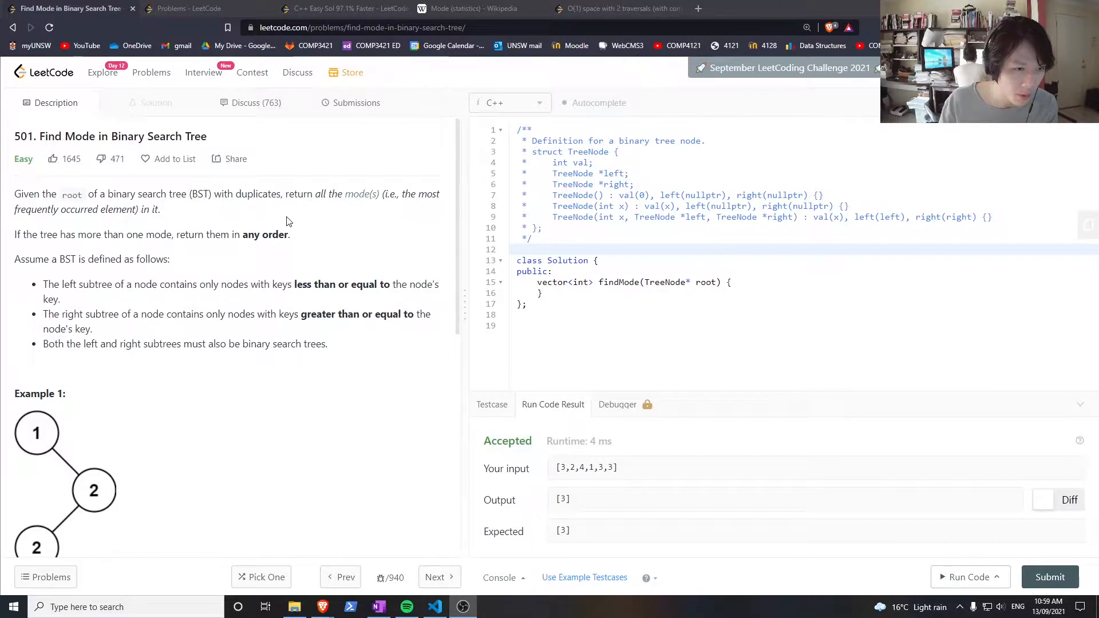
pyautogui.moveTo(159, 227)
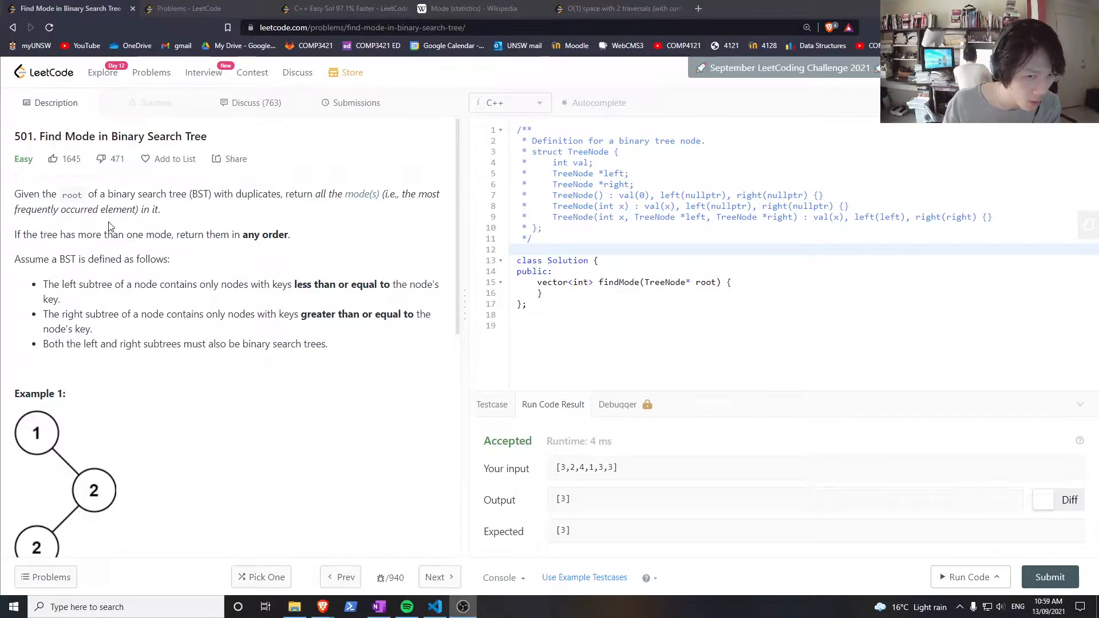
pyautogui.moveTo(180, 249)
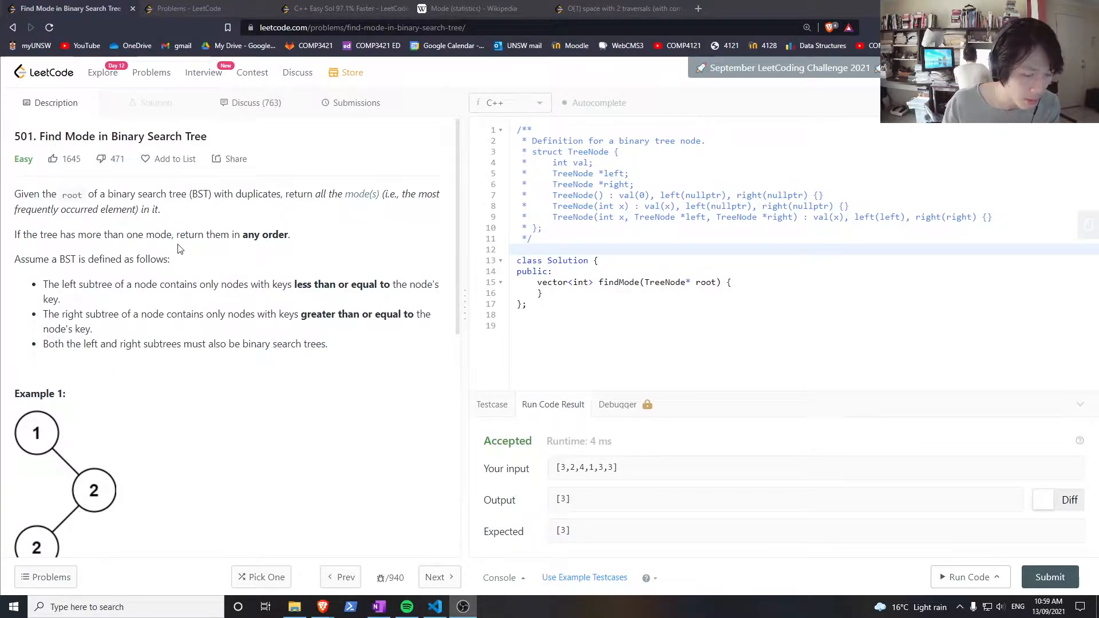
# Review the problem description, highlighting part of the statement.
pyautogui.scroll(-3)
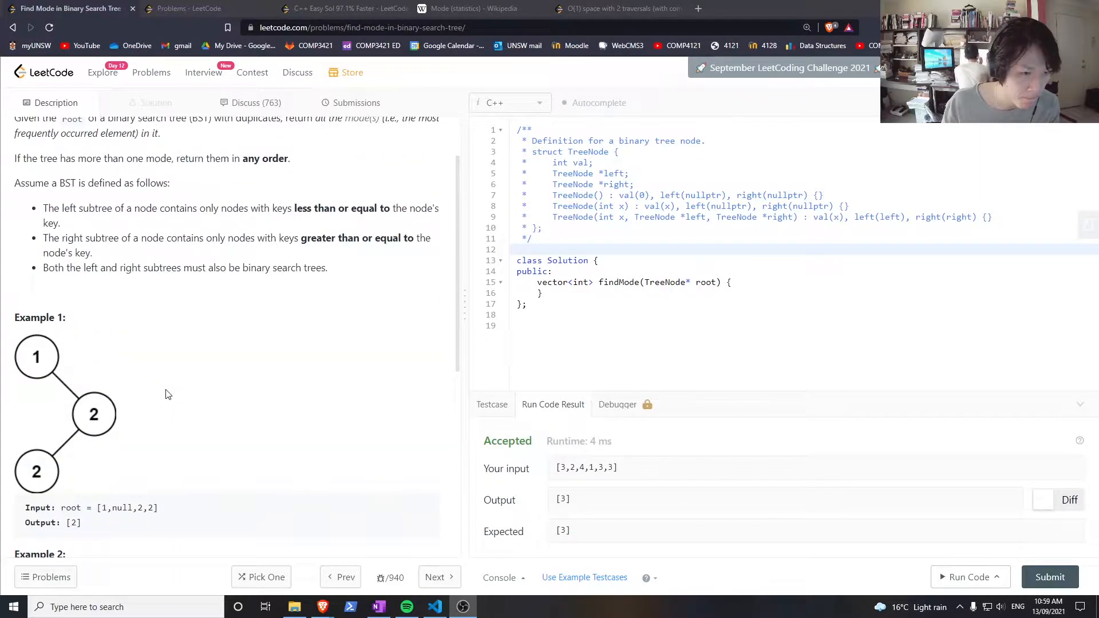
pyautogui.scroll(-3)
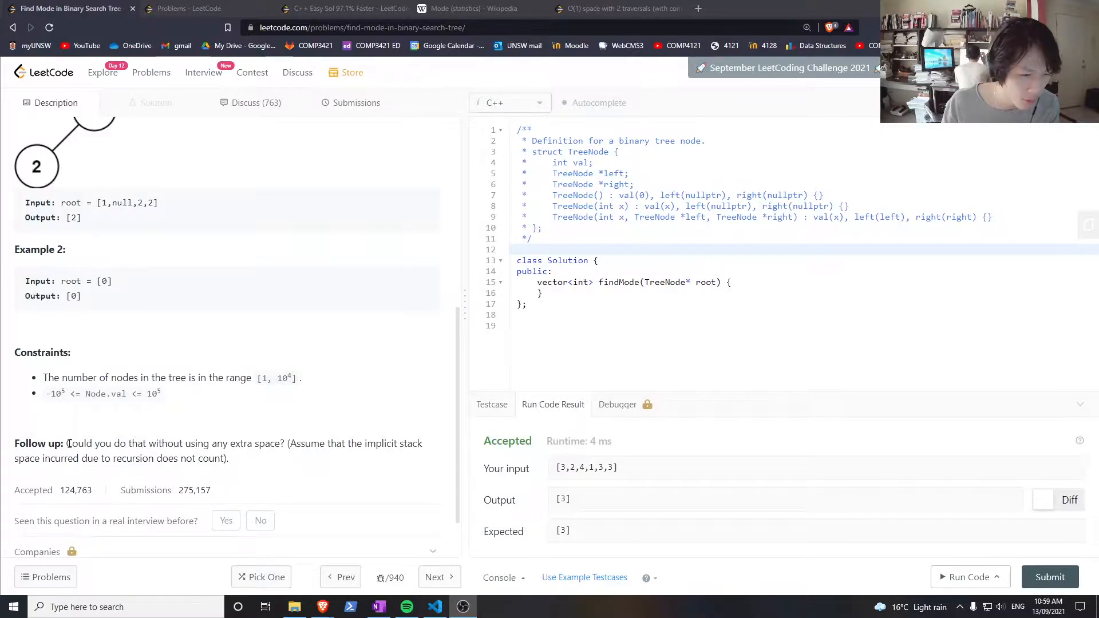
pyautogui.moveTo(66, 443); pyautogui.dragTo(266, 443)
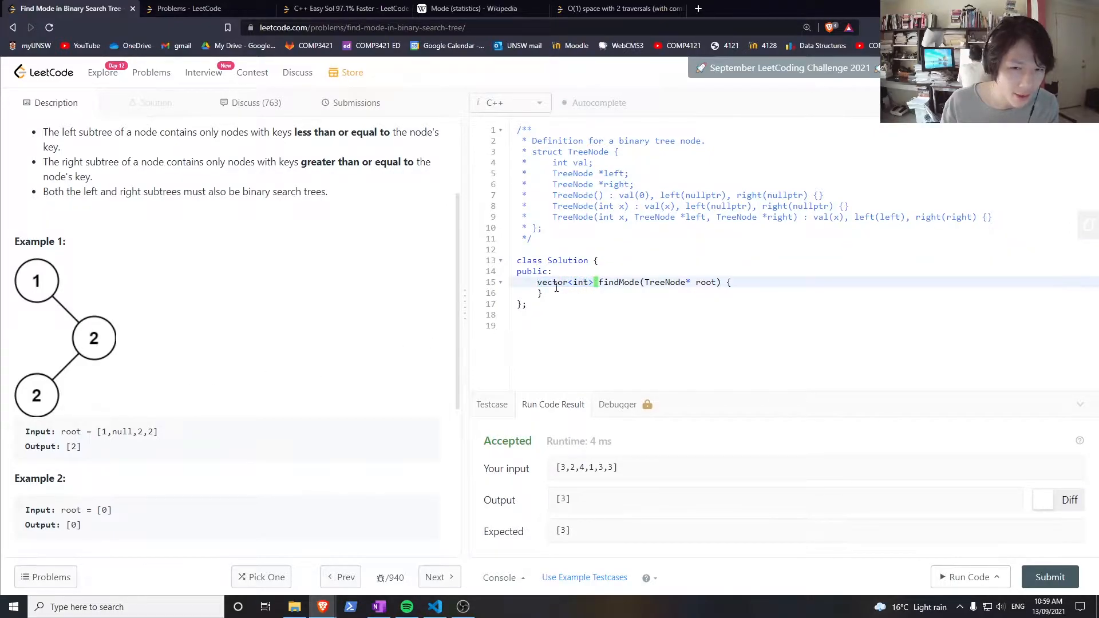
pyautogui.scroll(-3)
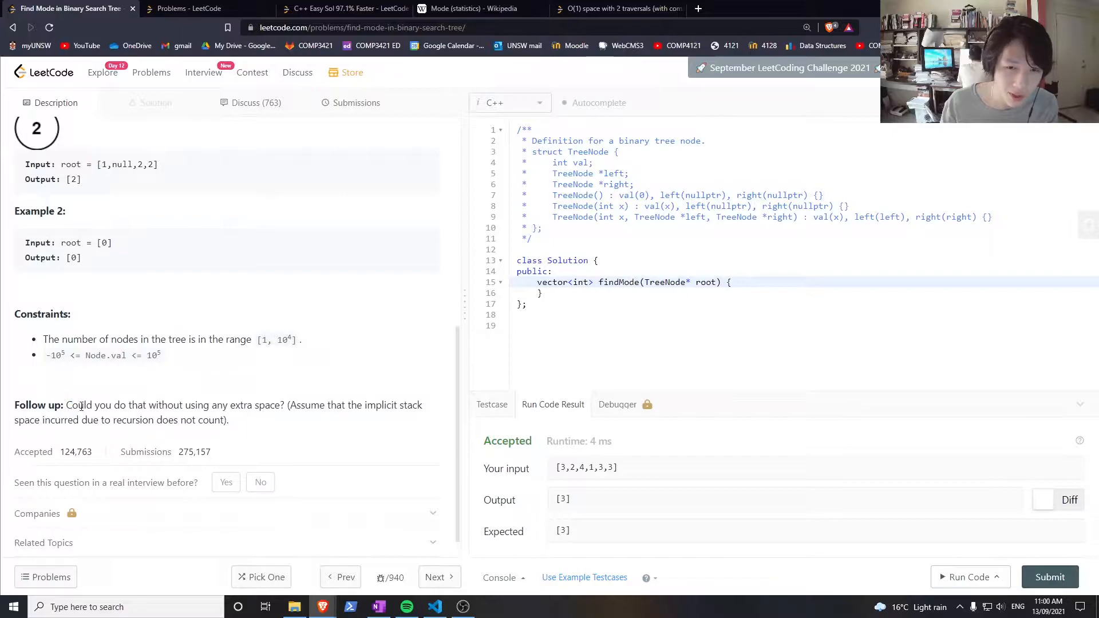
pyautogui.moveTo(358, 399)
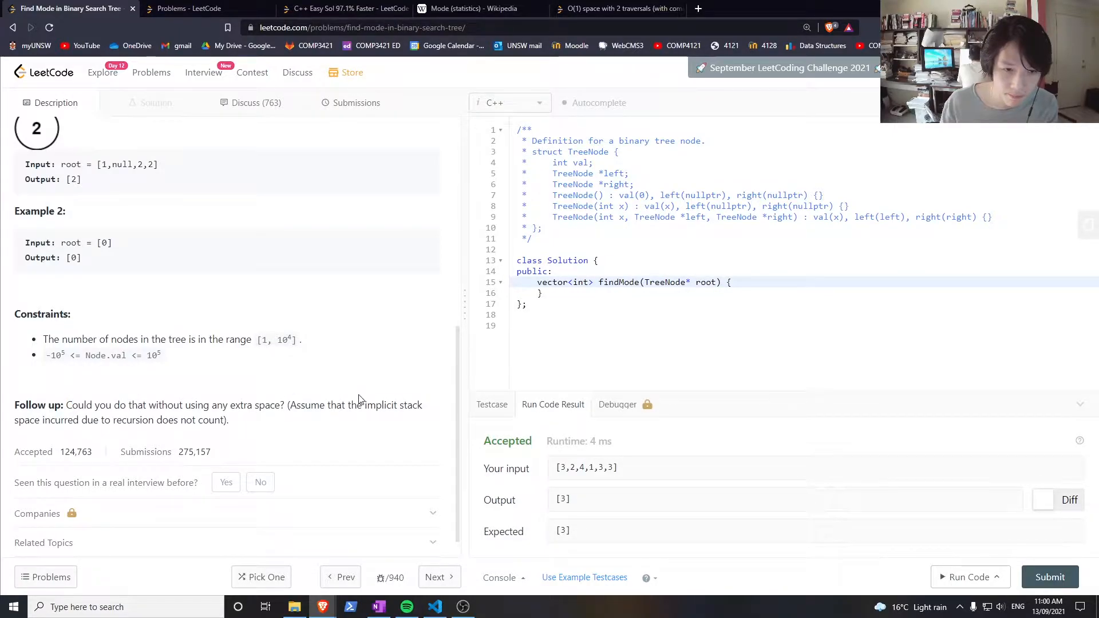
pyautogui.moveTo(311, 379)
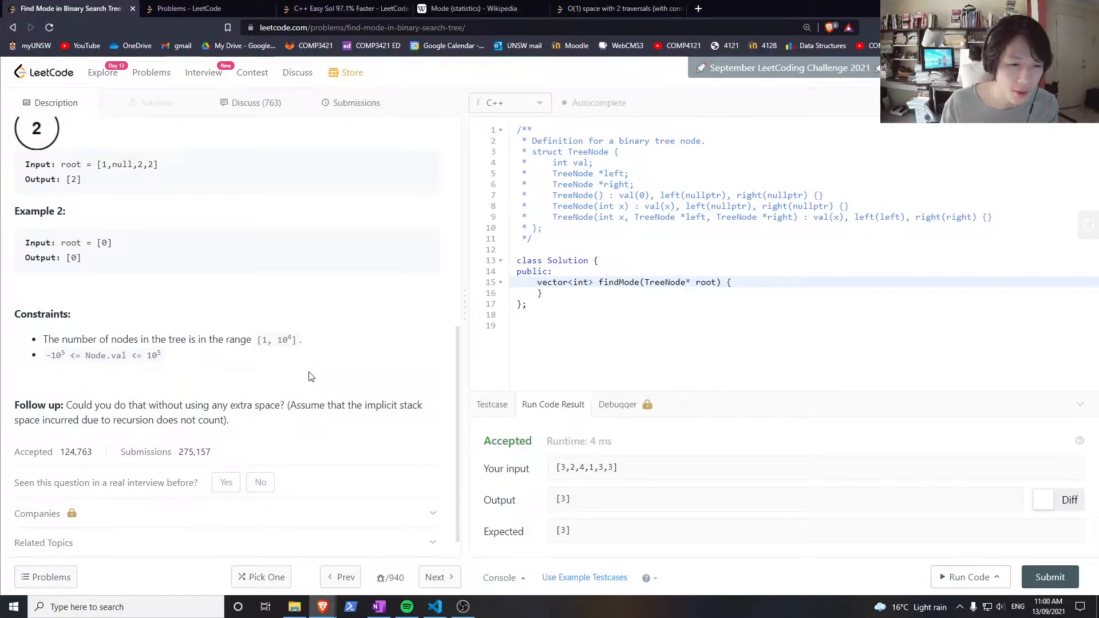
# Add a /* */ pseudocode comment below the class with dfs(n) calling dfs(left) and dfs(right).
pyautogui.click(589, 323)
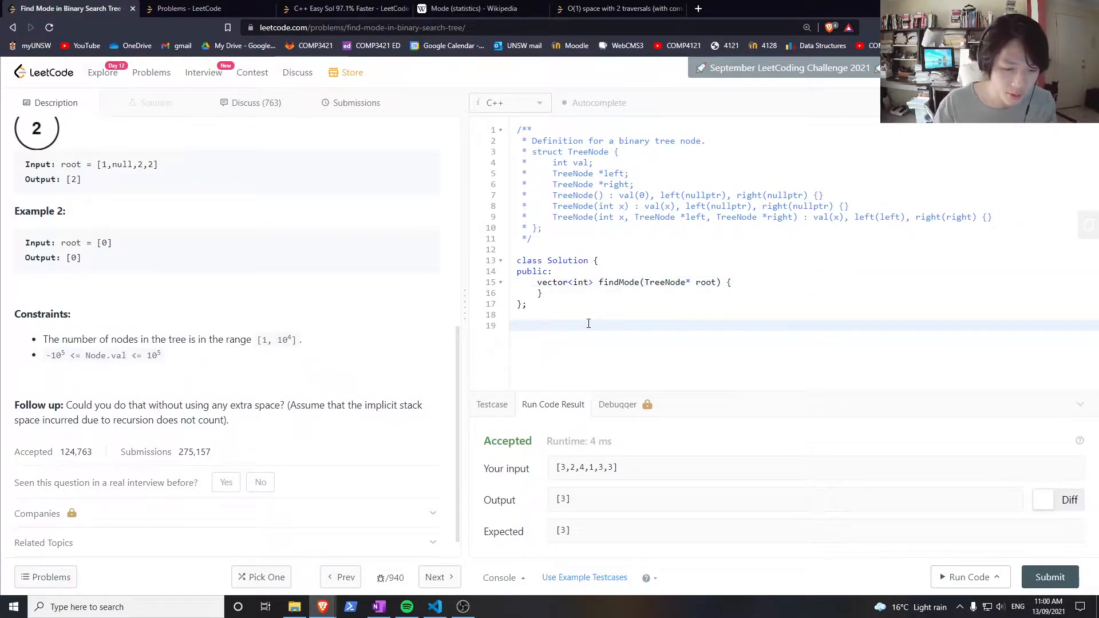
pyautogui.write('/**/')
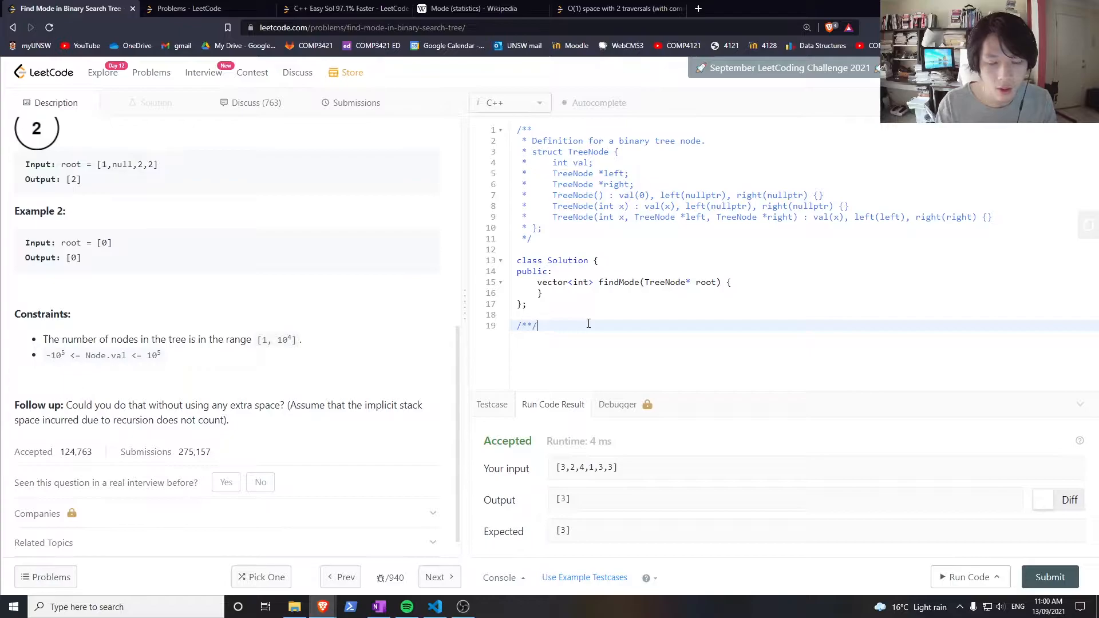
pyautogui.write('df')
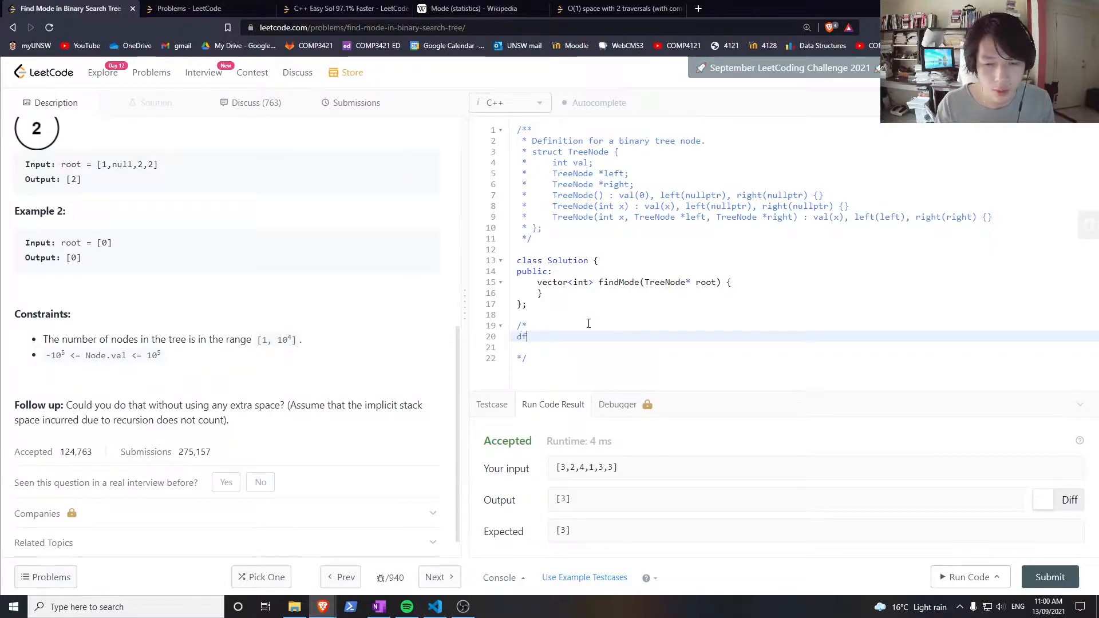
pyautogui.write('s()')
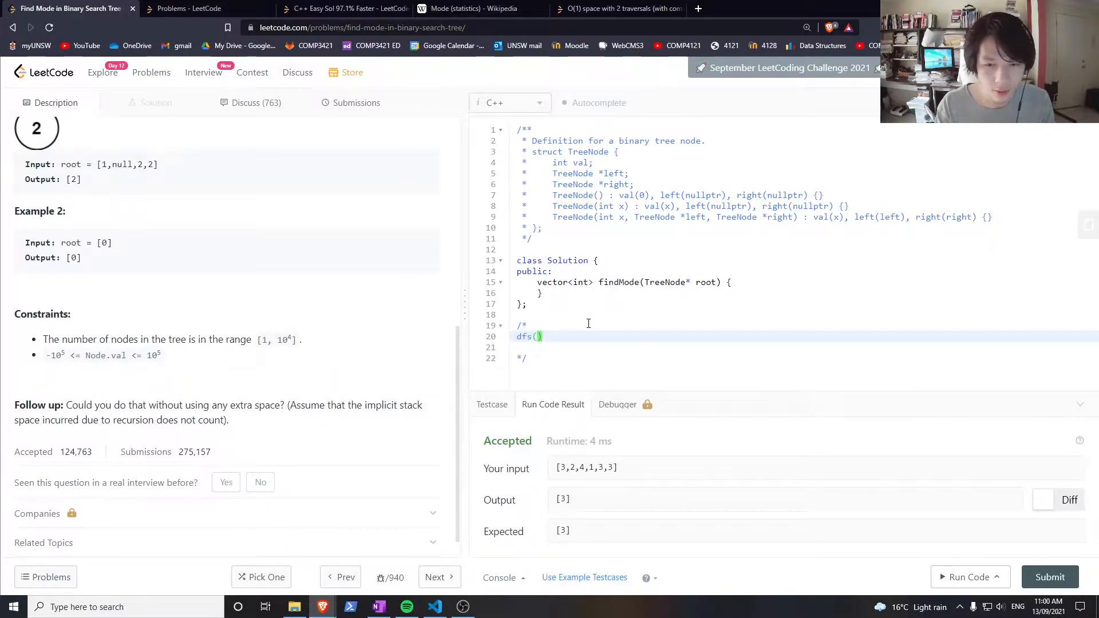
pyautogui.write('n')
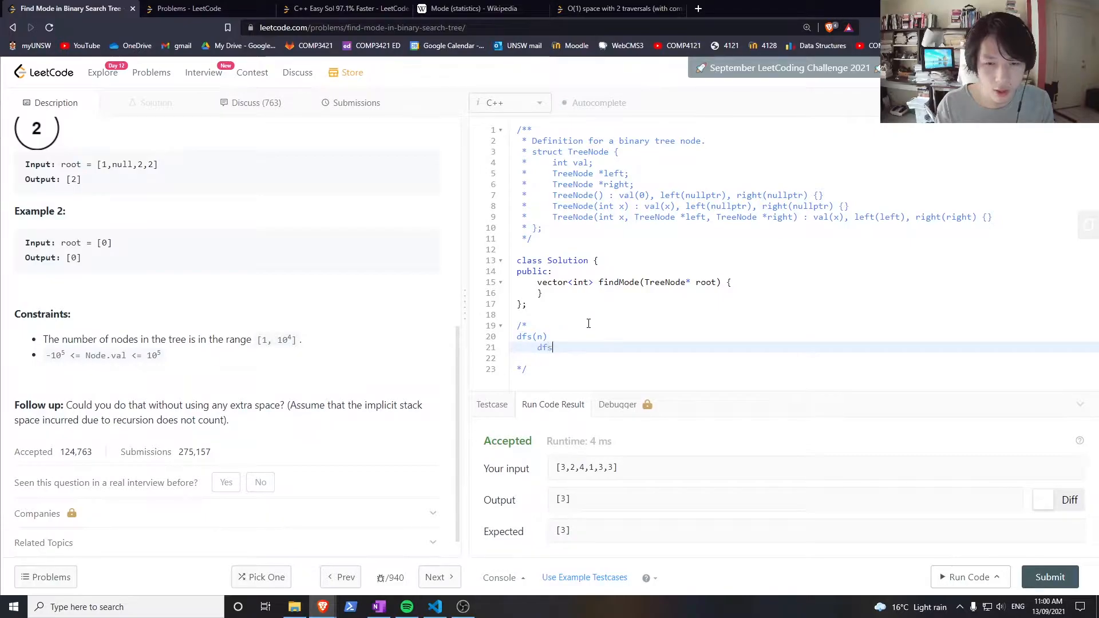
pyautogui.write('(left)')
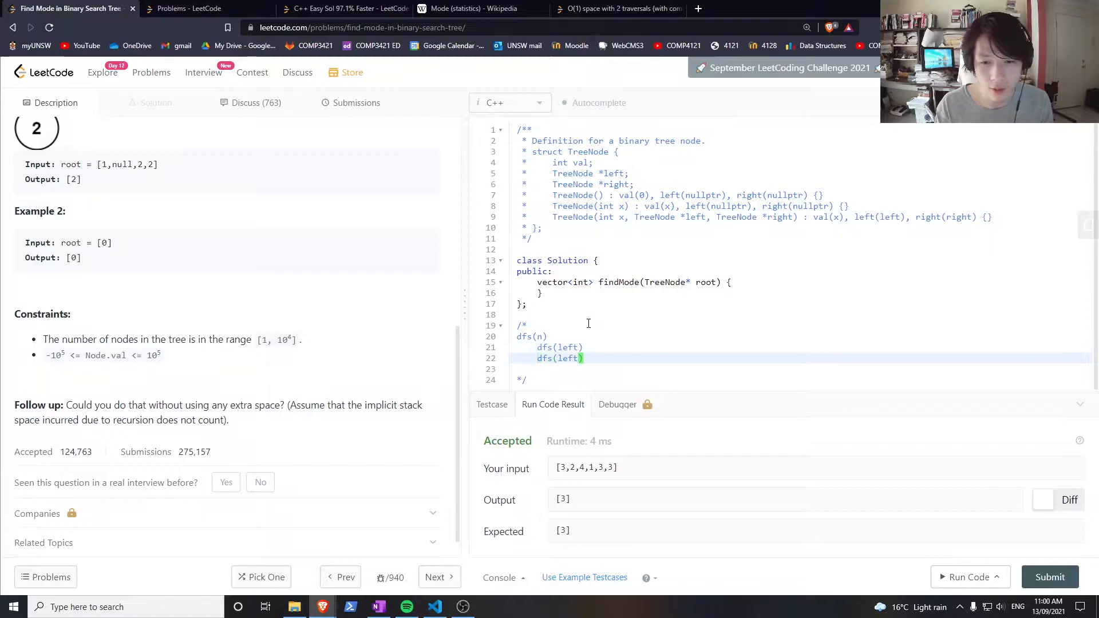
pyautogui.write('right')
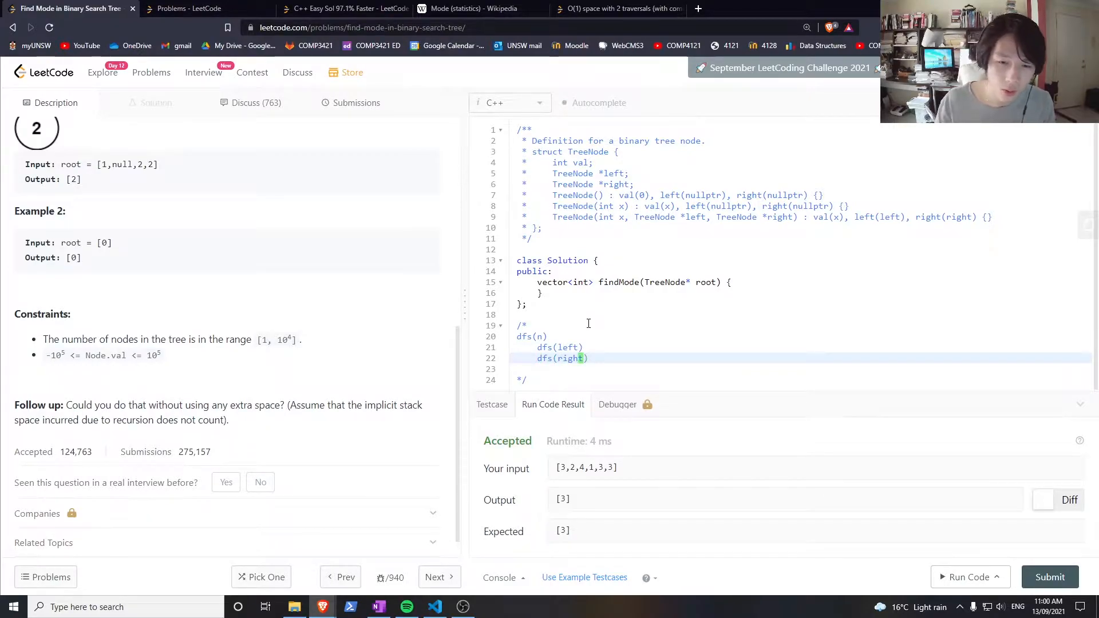
# Insert list.push_back(n->val) between the left and right calls to make the sketch in-order.
pyautogui.click(592, 347)
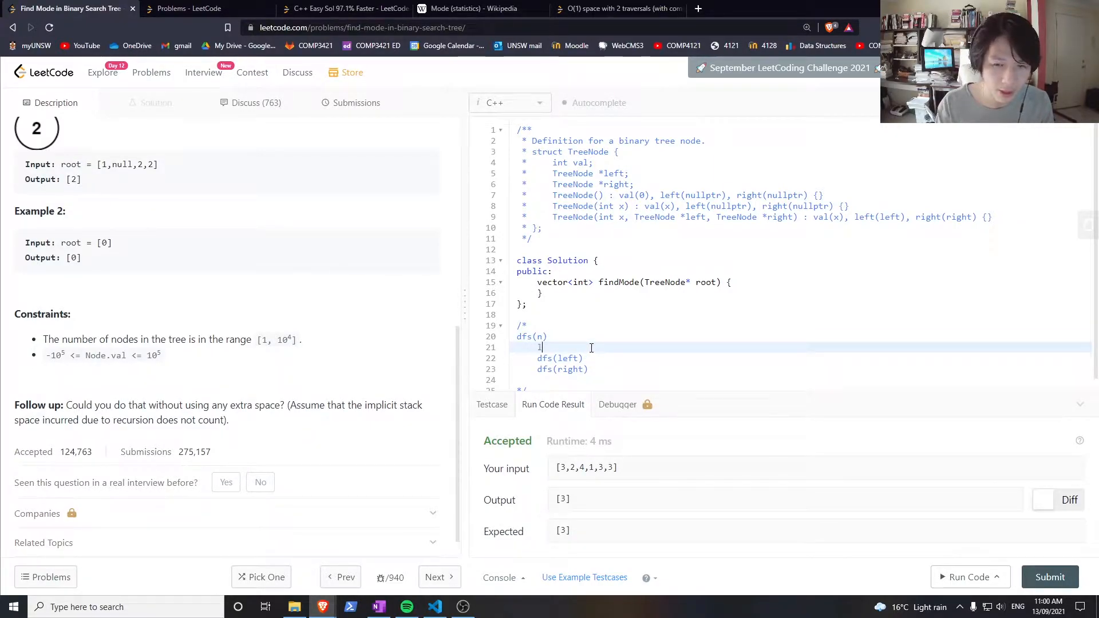
pyautogui.write('list.po')
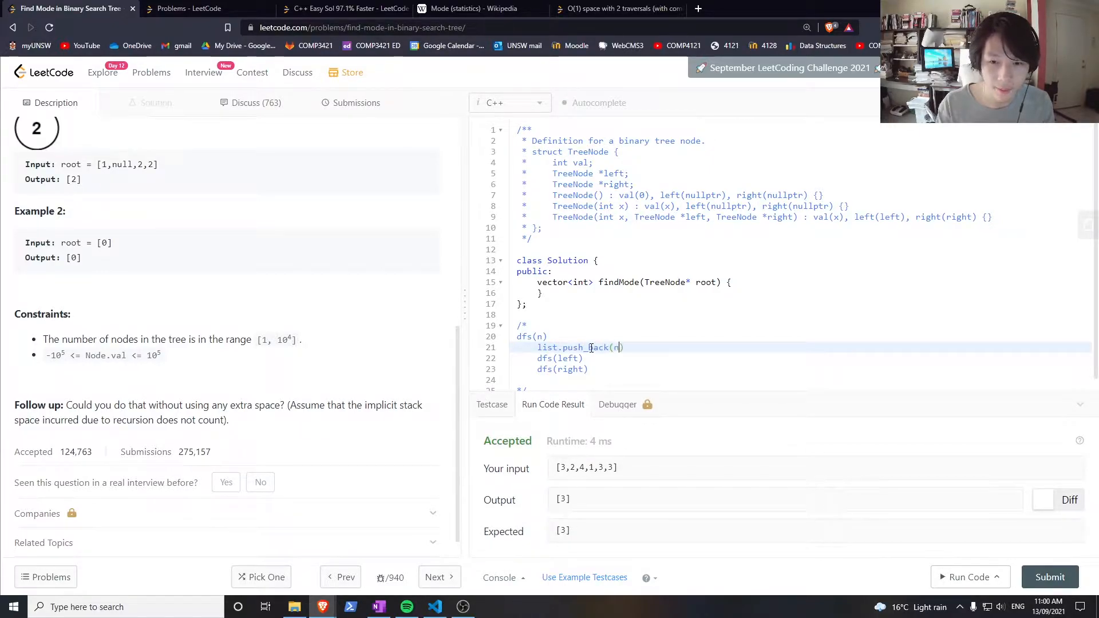
pyautogui.write('->val')
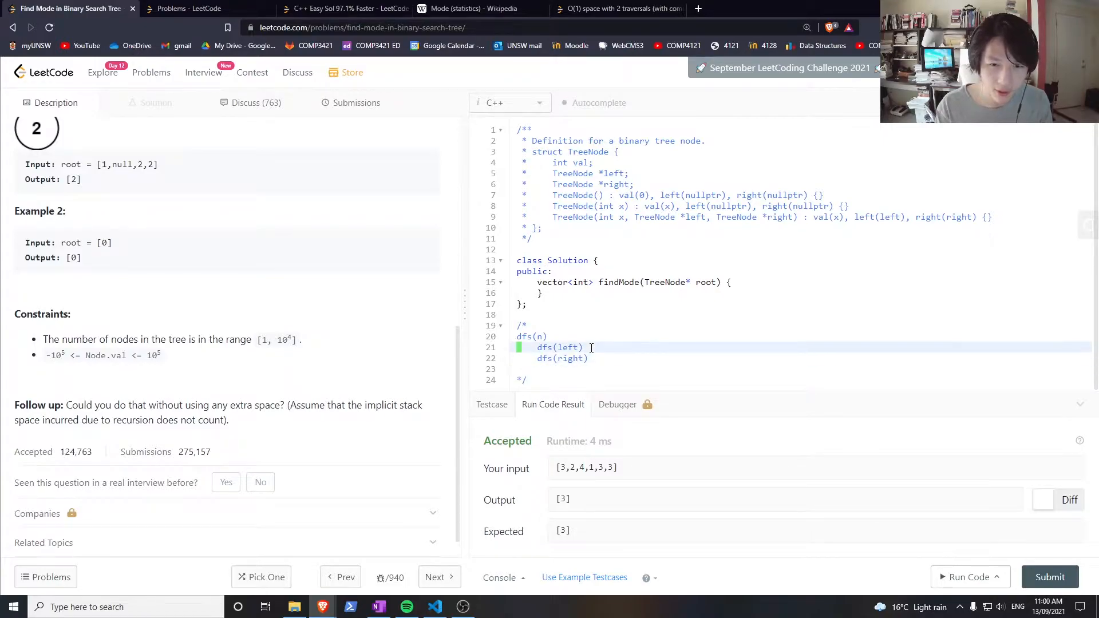
pyautogui.write('list.push_back(n->val)')
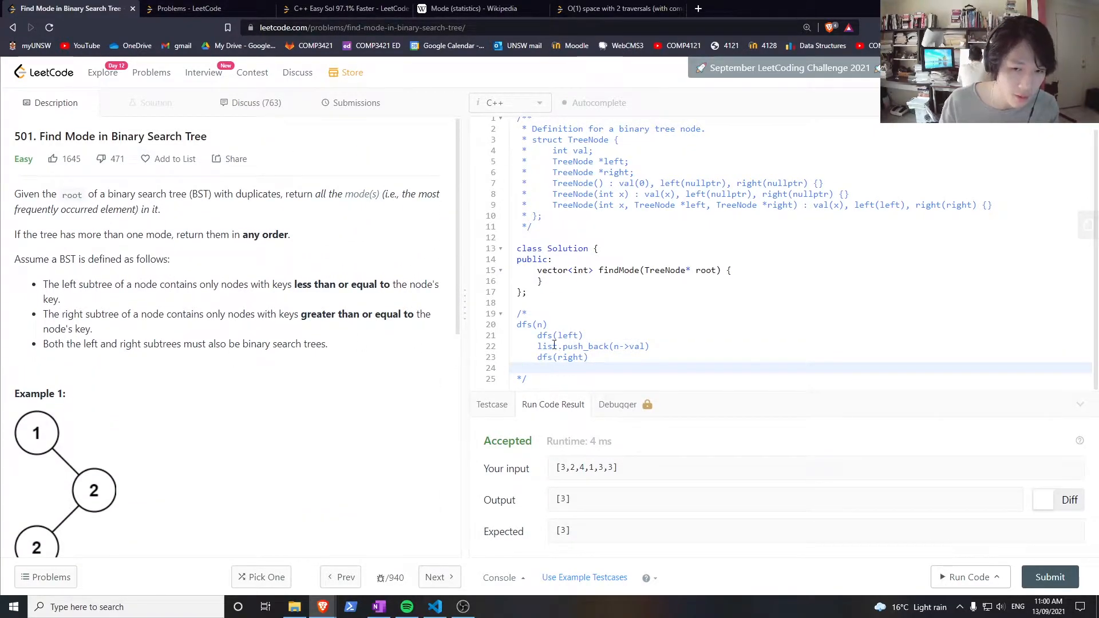
pyautogui.doubleClick(559, 335)
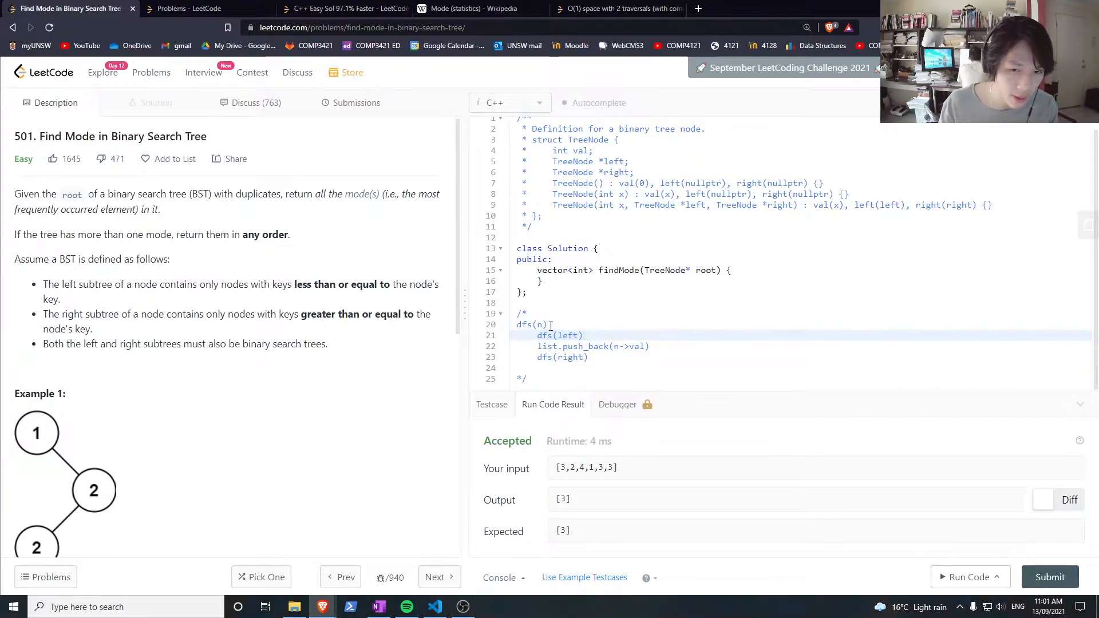
pyautogui.doubleClick(326, 283)
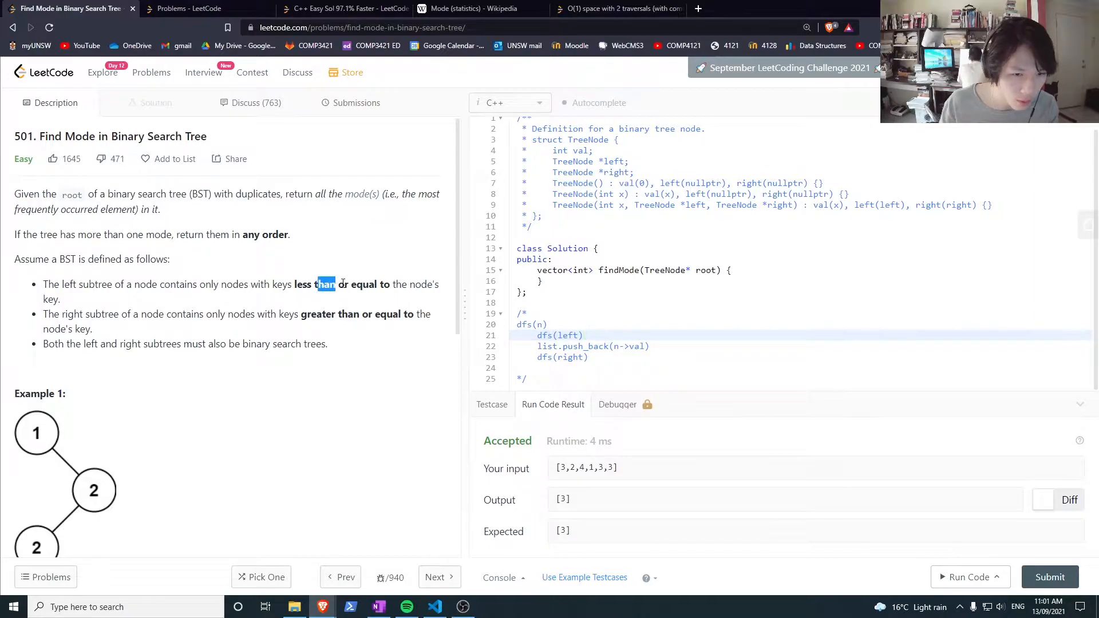
pyautogui.click(542, 324)
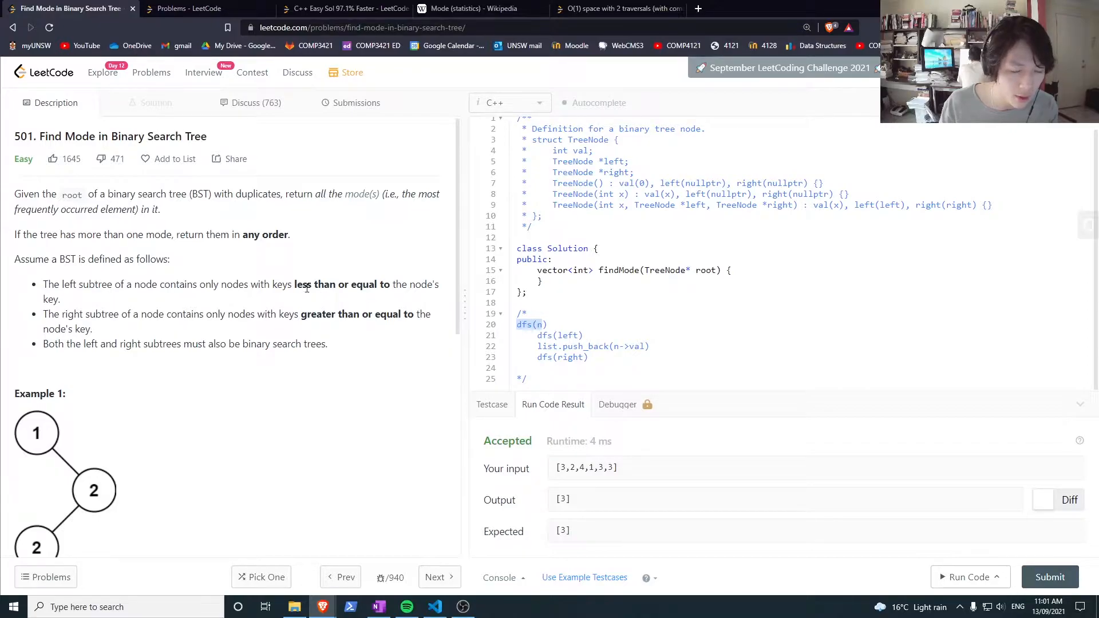
pyautogui.click(573, 335)
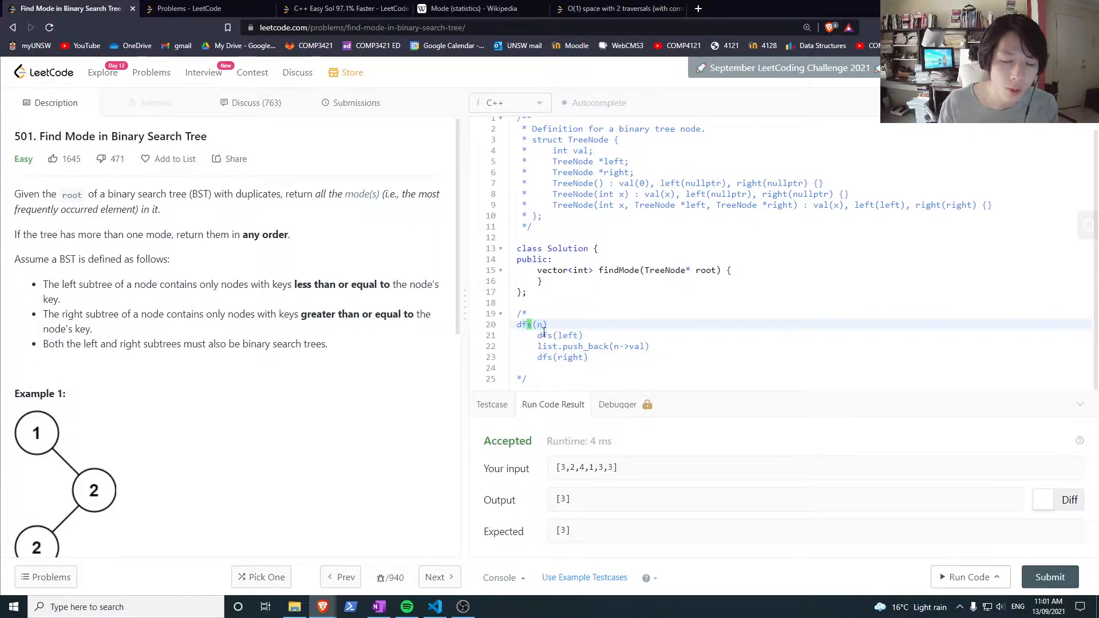
pyautogui.doubleClick(560, 335)
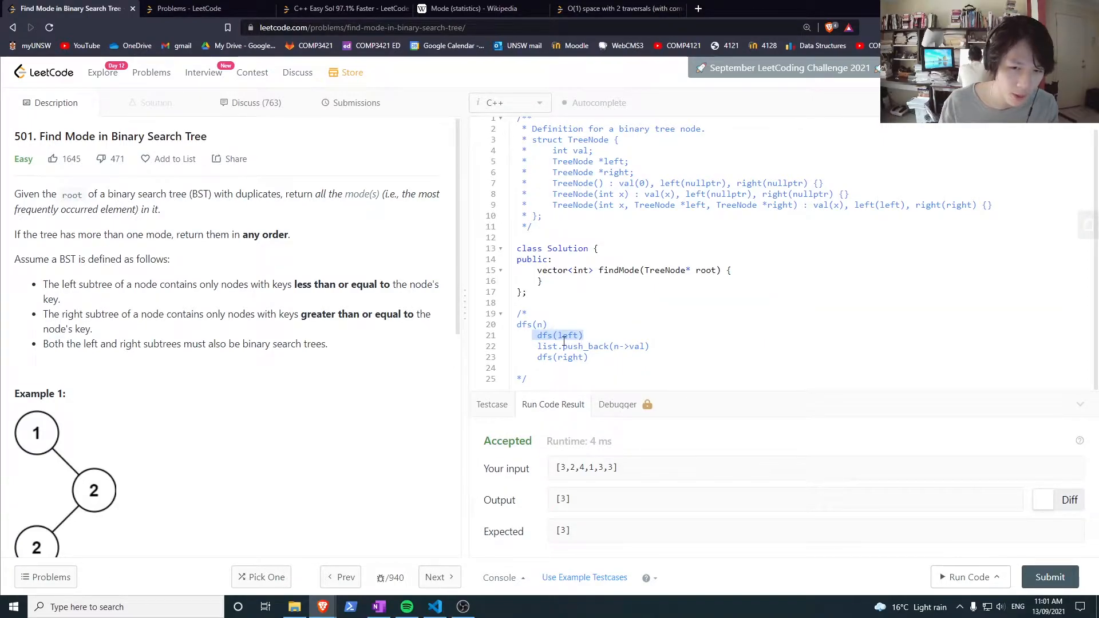
pyautogui.click(592, 345)
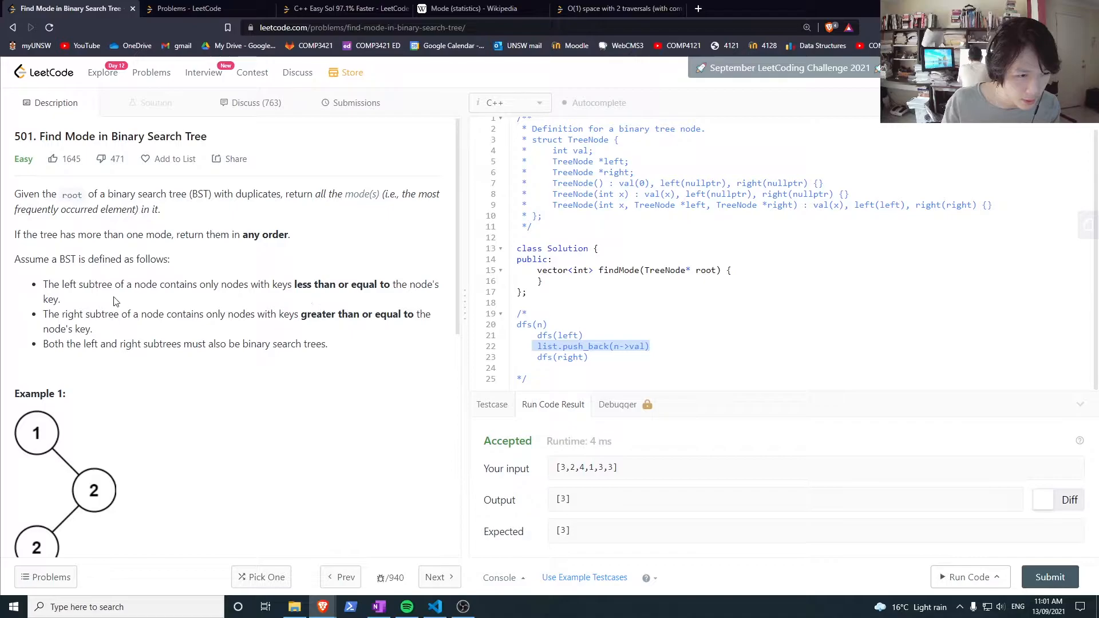
pyautogui.moveTo(273, 314)
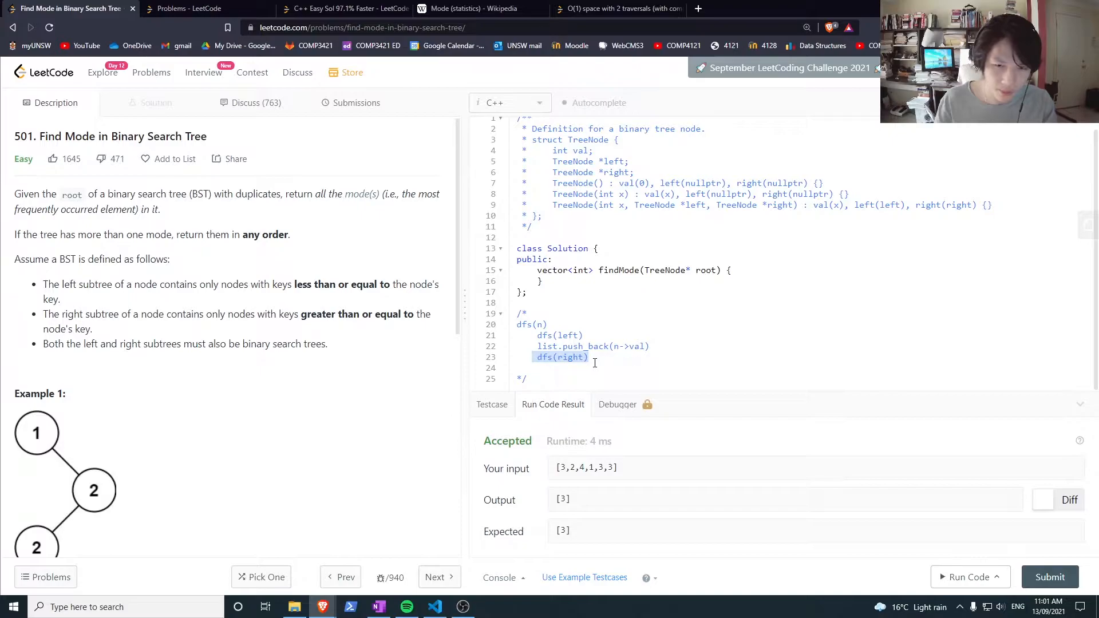
pyautogui.click(590, 357)
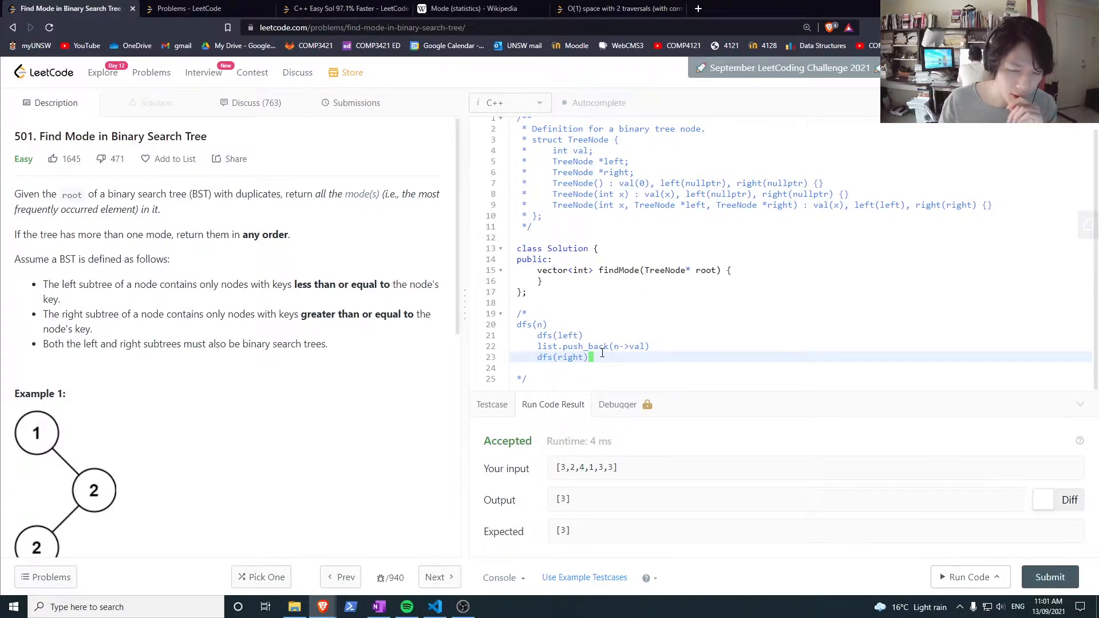
# Scroll to Example 2, Constraints and the follow-up, then highlight findMode's vector<int> return type.
pyautogui.scroll(-3)
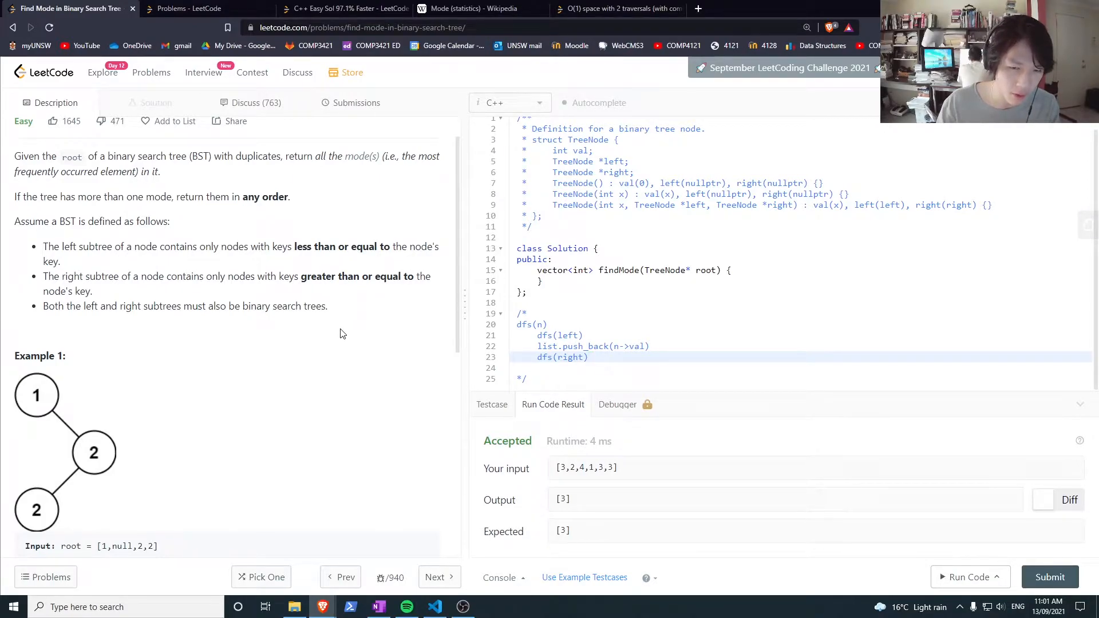
pyautogui.scroll(-3)
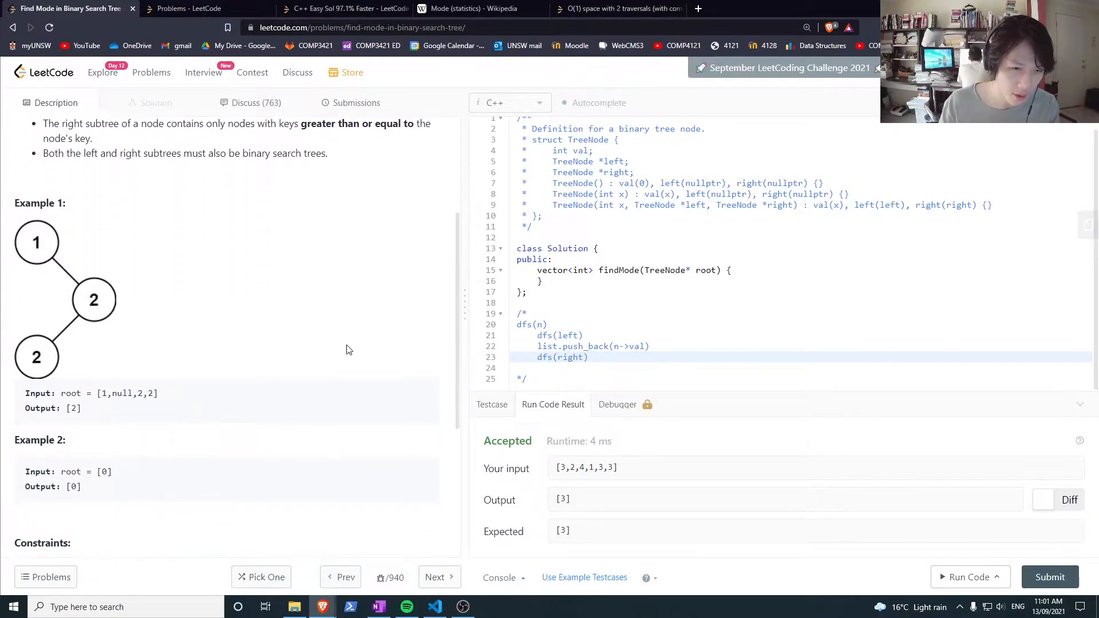
pyautogui.scroll(-3)
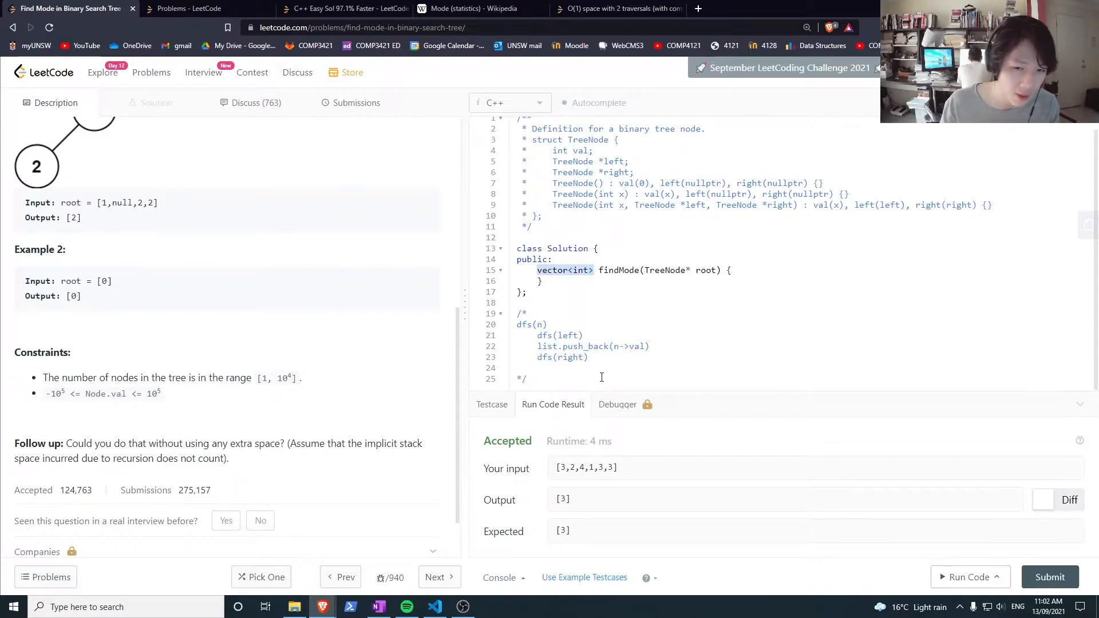
pyautogui.moveTo(537, 324); pyautogui.dragTo(588, 357)
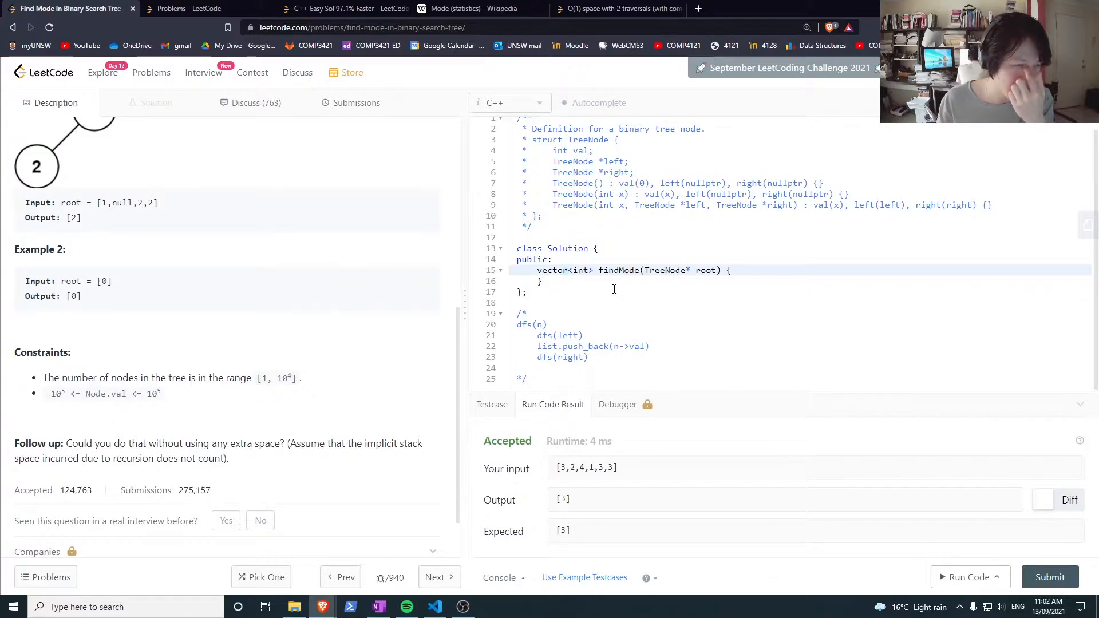
# Declare an unordered_map<int> freq member above findMode.
pyautogui.click(565, 270)
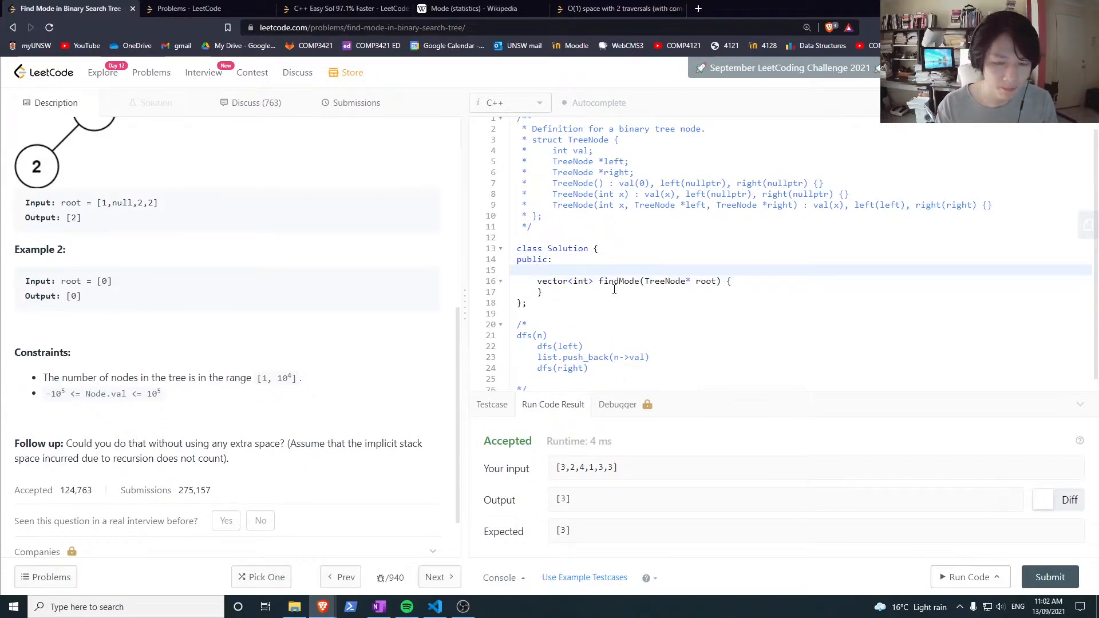
pyautogui.write('unordered_map')
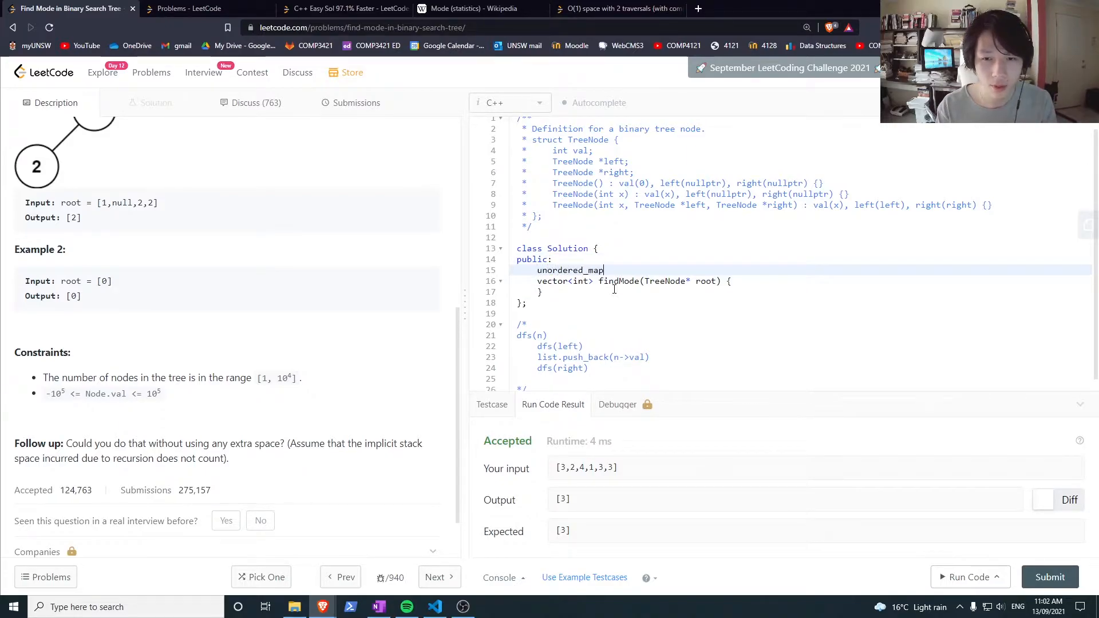
pyautogui.write('<freq')
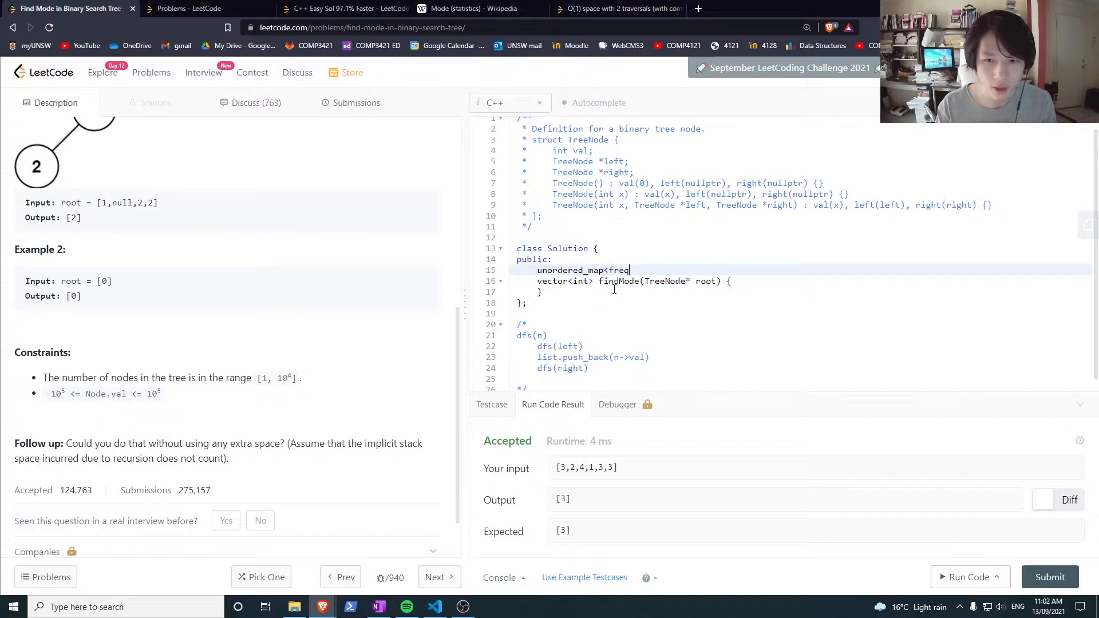
pyautogui.write('int> freq;')
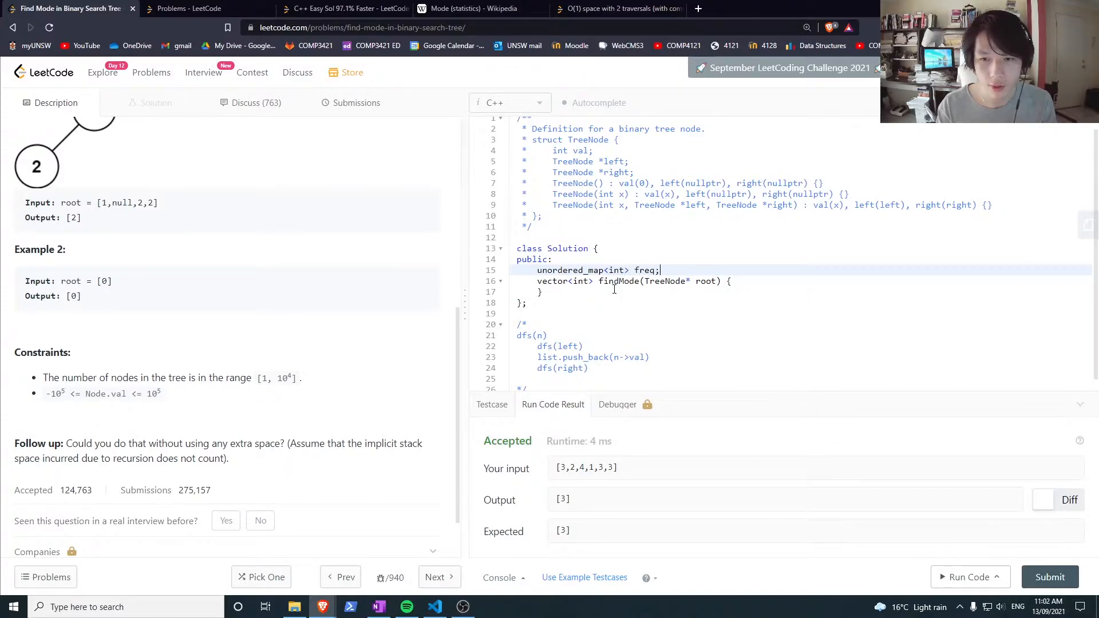
# Start a dfs(TreeNode* n) helper whose body begins with dfs(n->left);.
pyautogui.write('df')
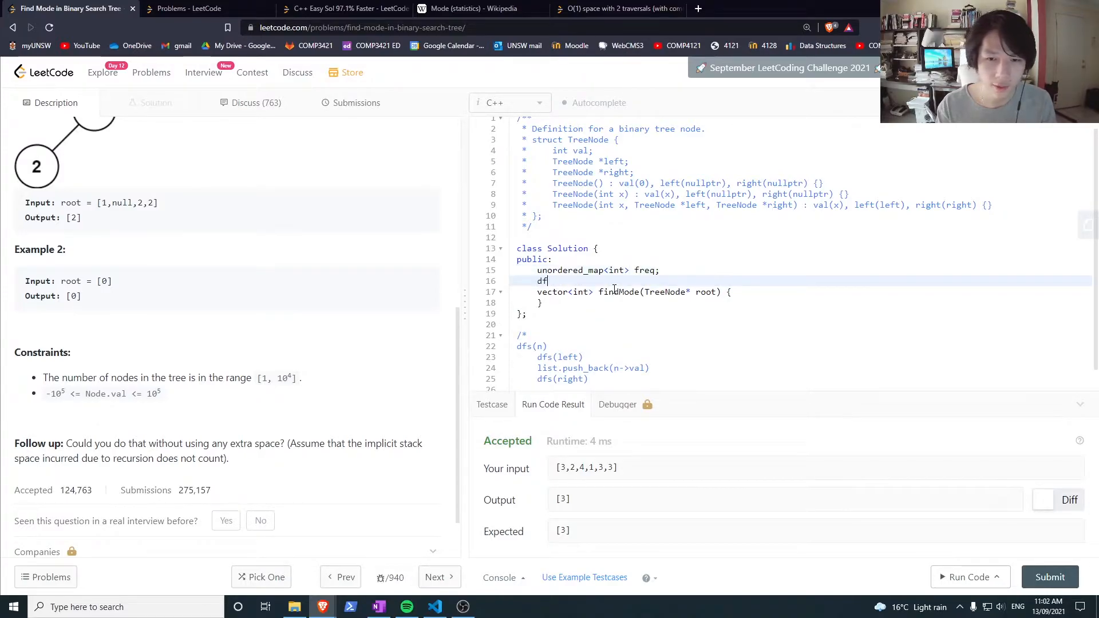
pyautogui.write('s();')
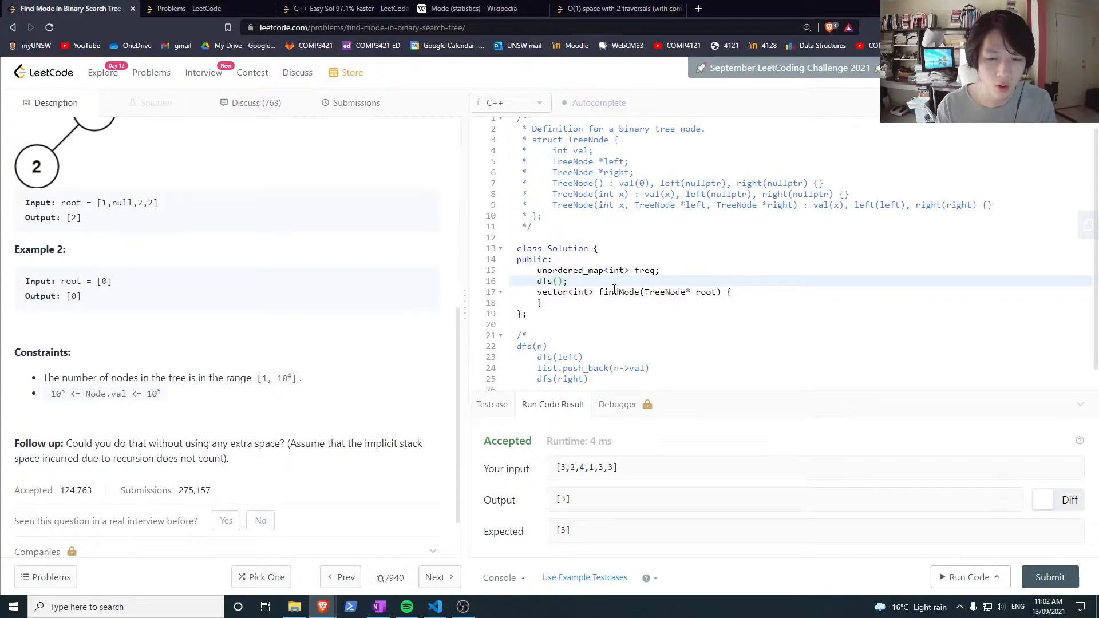
pyautogui.write('TreeNode* n')
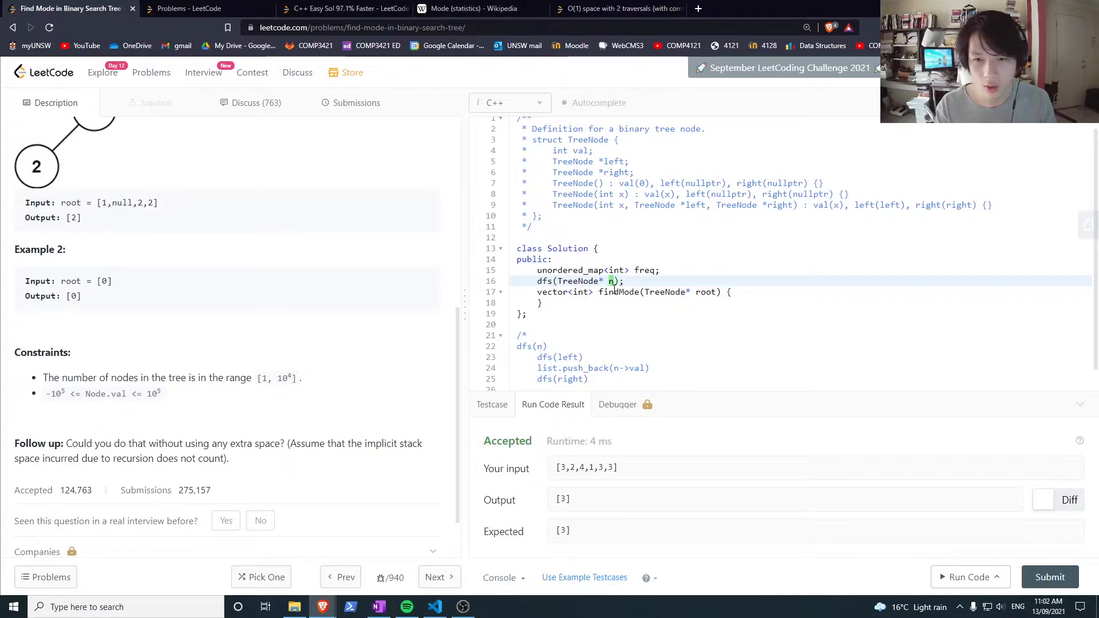
pyautogui.write('P{')
pyautogui.write('dfs(n->left);')
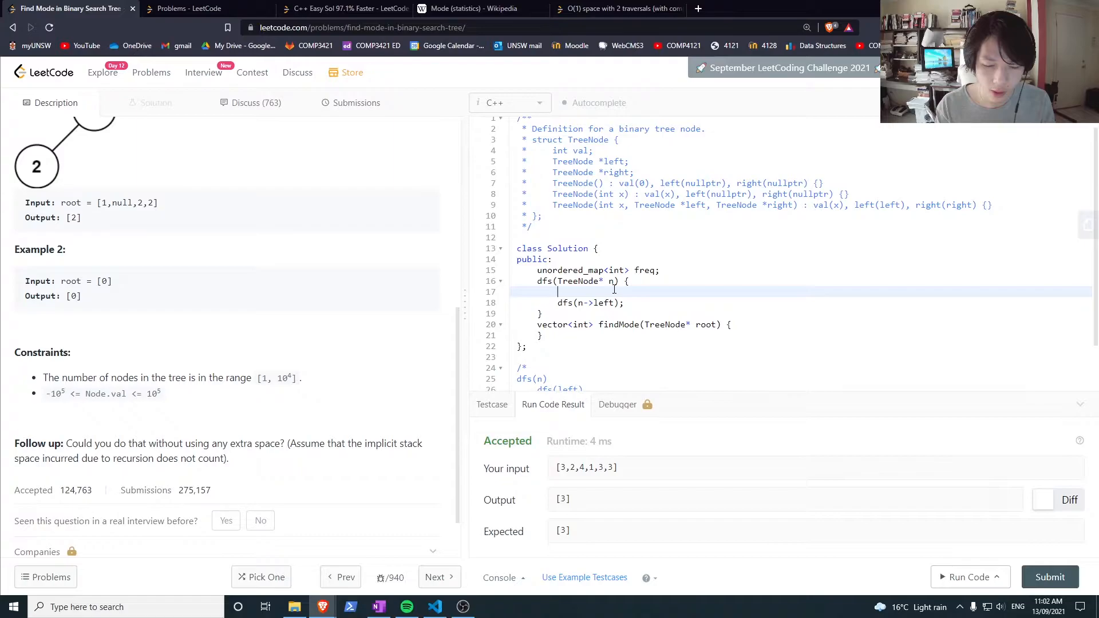
# Add if(!n) return; as the base case before dfs(n->left);.
pyautogui.write('if(n == n)')
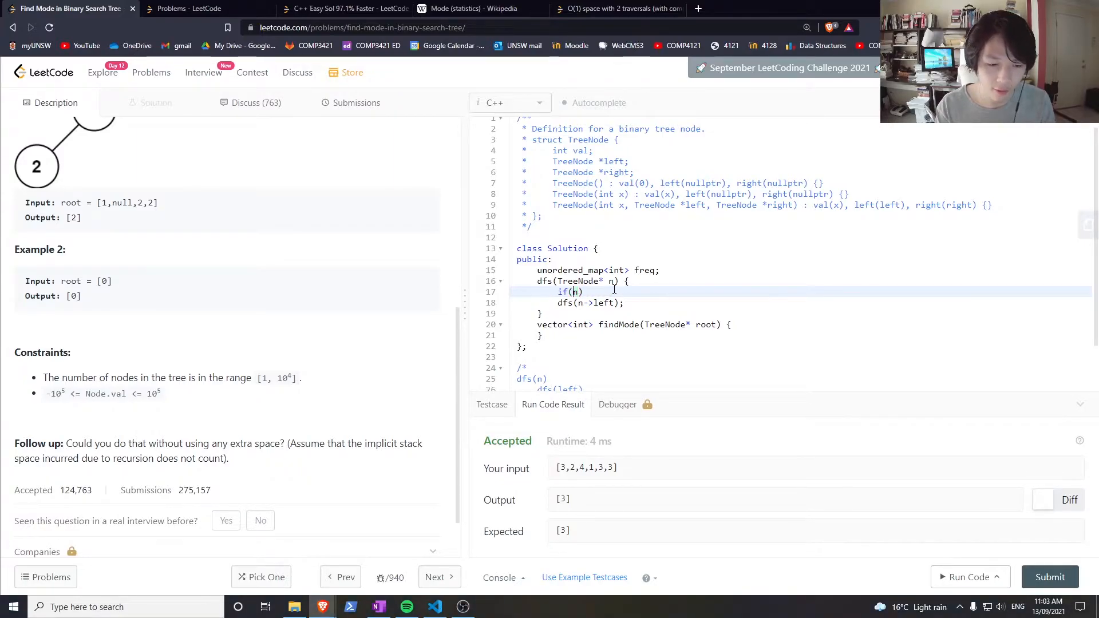
pyautogui.write('!')
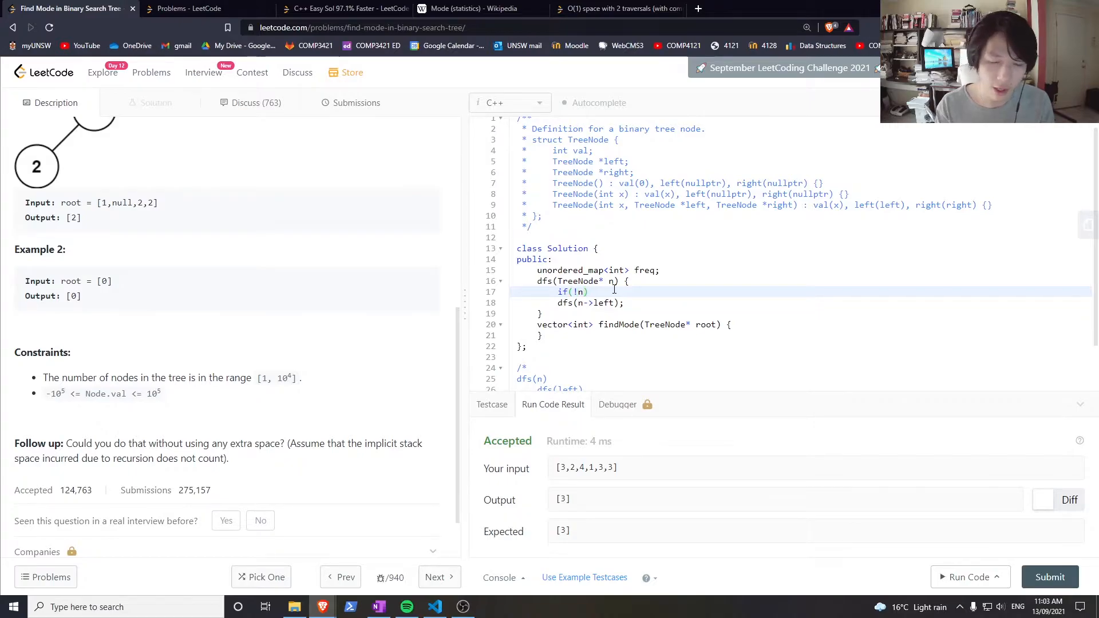
pyautogui.write('return;')
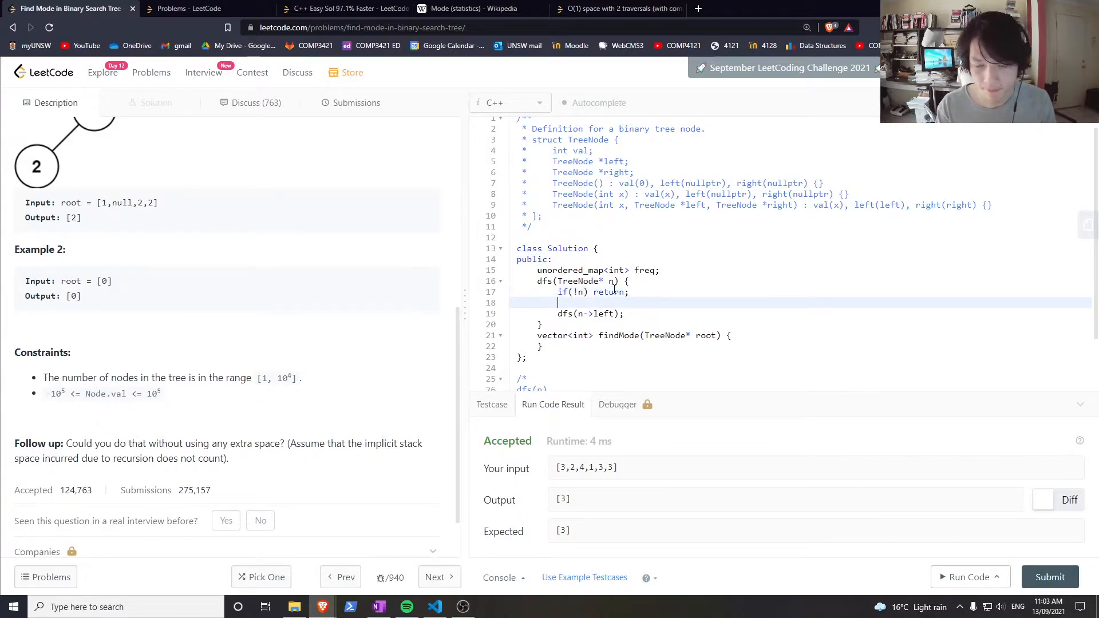
pyautogui.write('dfs(n->left);')
pyautogui.click(591, 313)
pyautogui.write('righ')
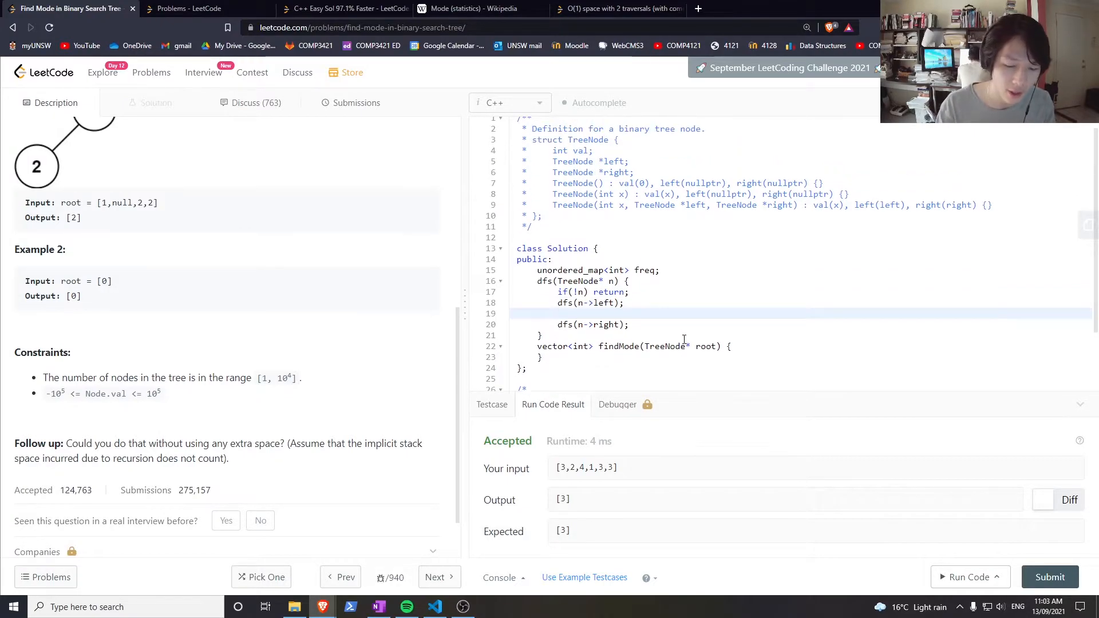
# Count the node's value with ++freq[n->val]; between the left and right recursive calls.
pyautogui.write('freq[]')
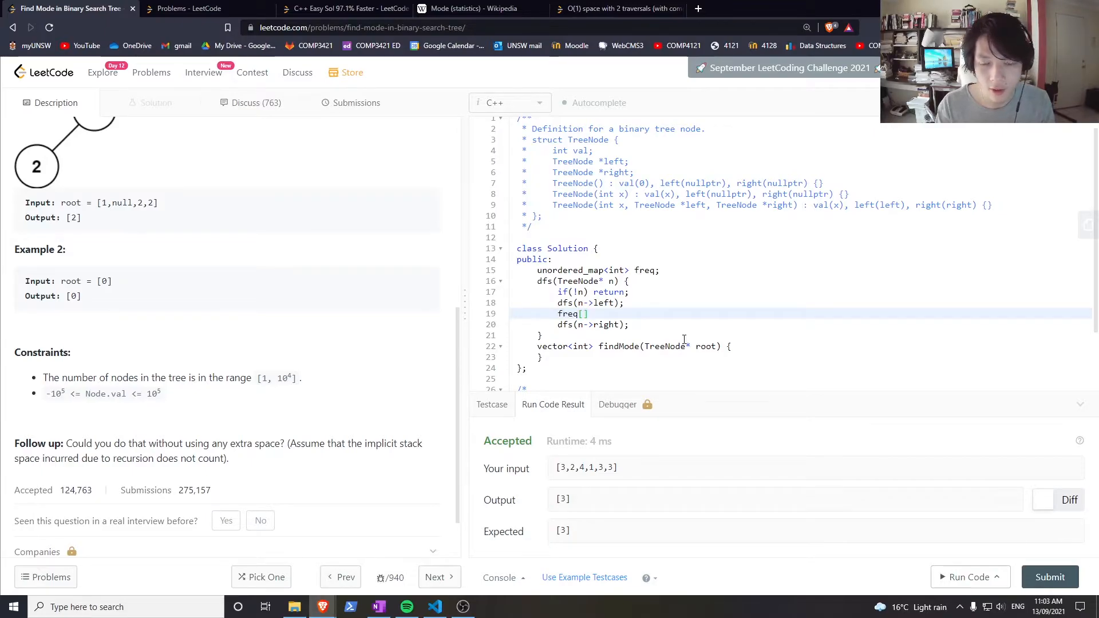
pyautogui.write('n->=')
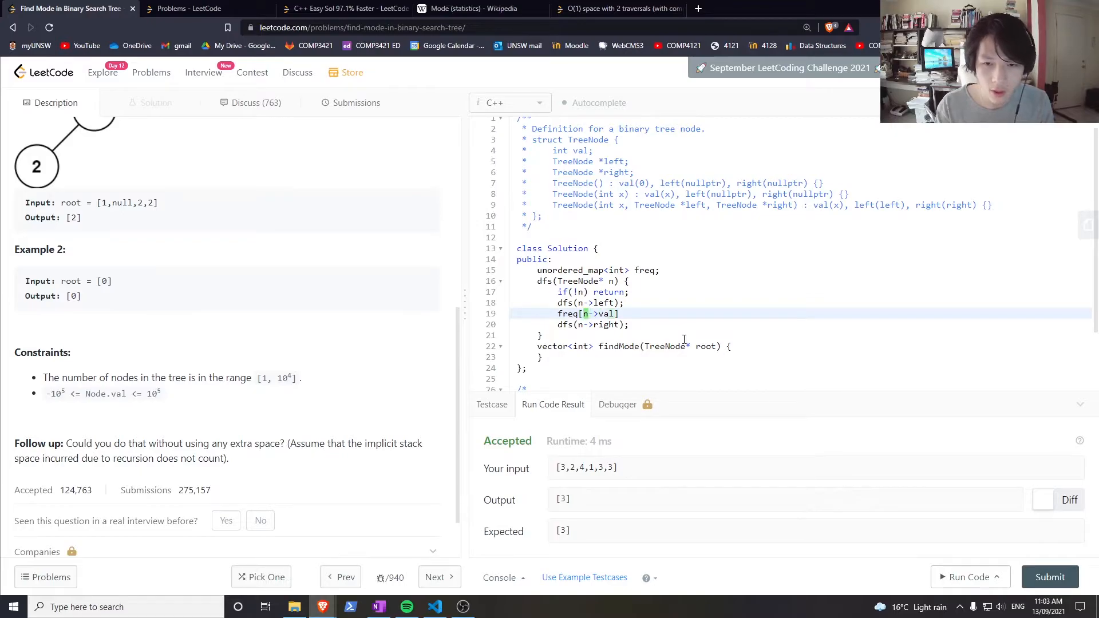
pyautogui.write('++freq[n->val];')
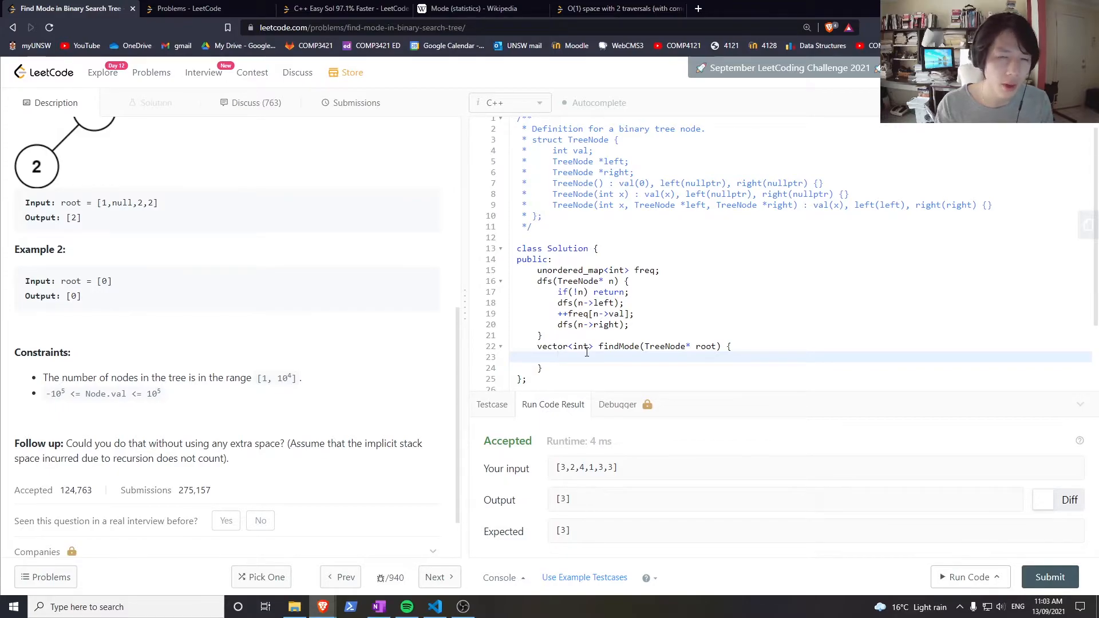
# Give findMode a vector<int> ans declaration and a return ans; statement.
pyautogui.click(558, 357)
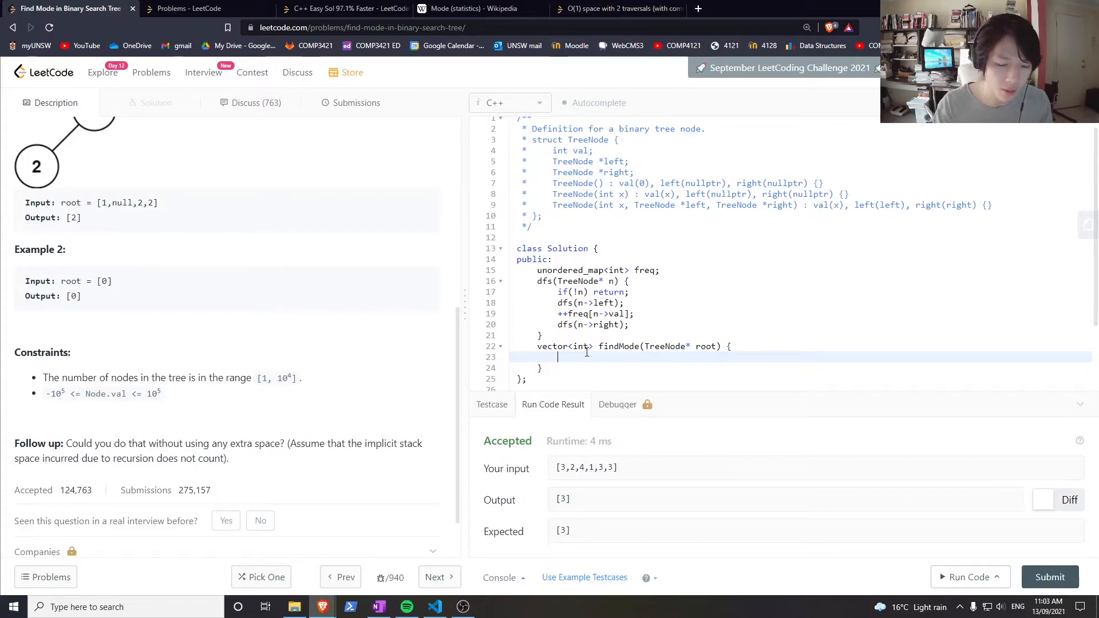
pyautogui.write('vector<int')
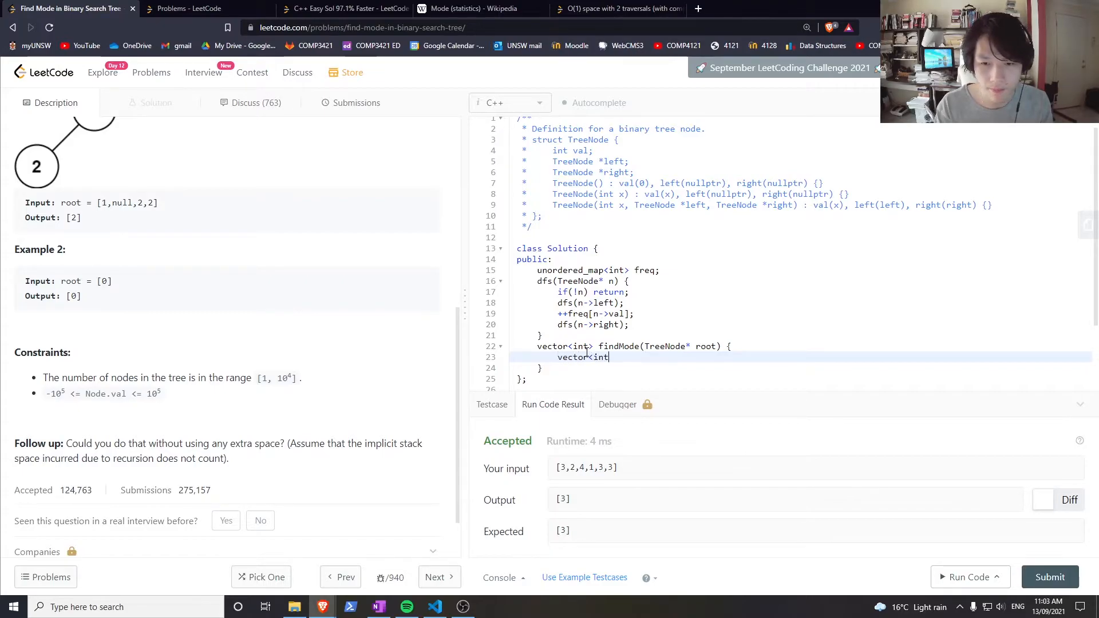
pyautogui.write('> ans;')
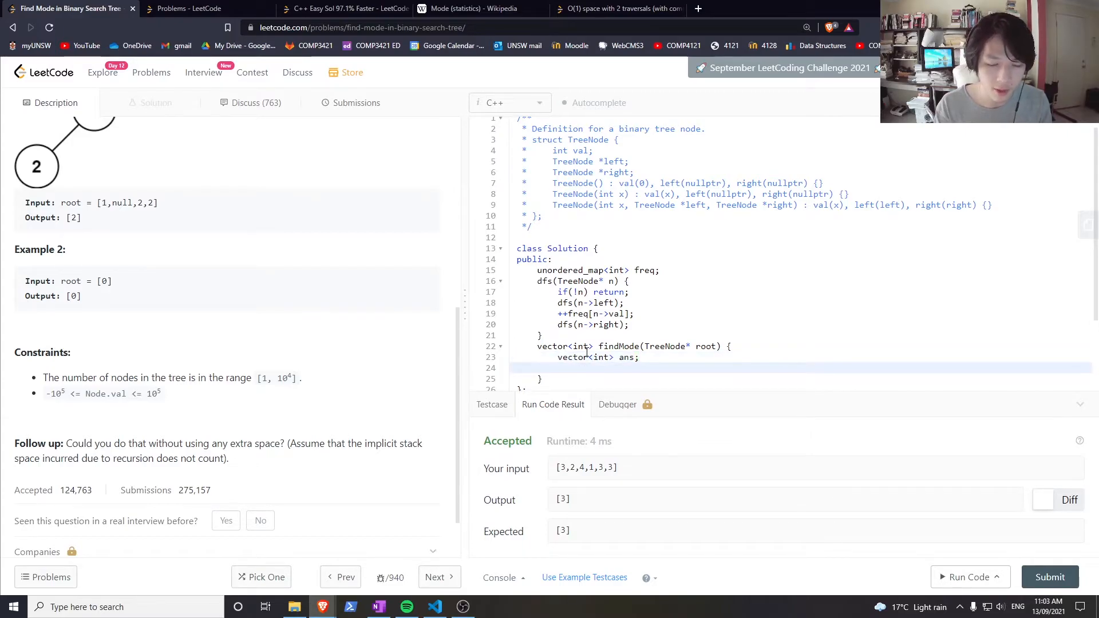
pyautogui.write('return ans;')
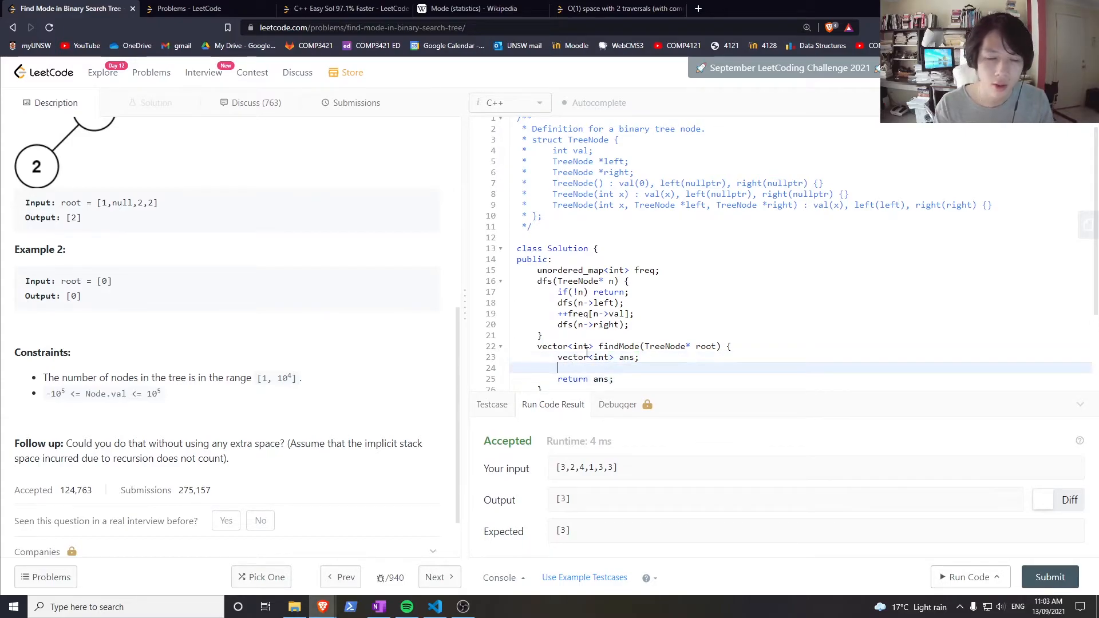
# Declare int maxf and write the loop header for(auto& p : freq).
pyautogui.write('int maxf;')
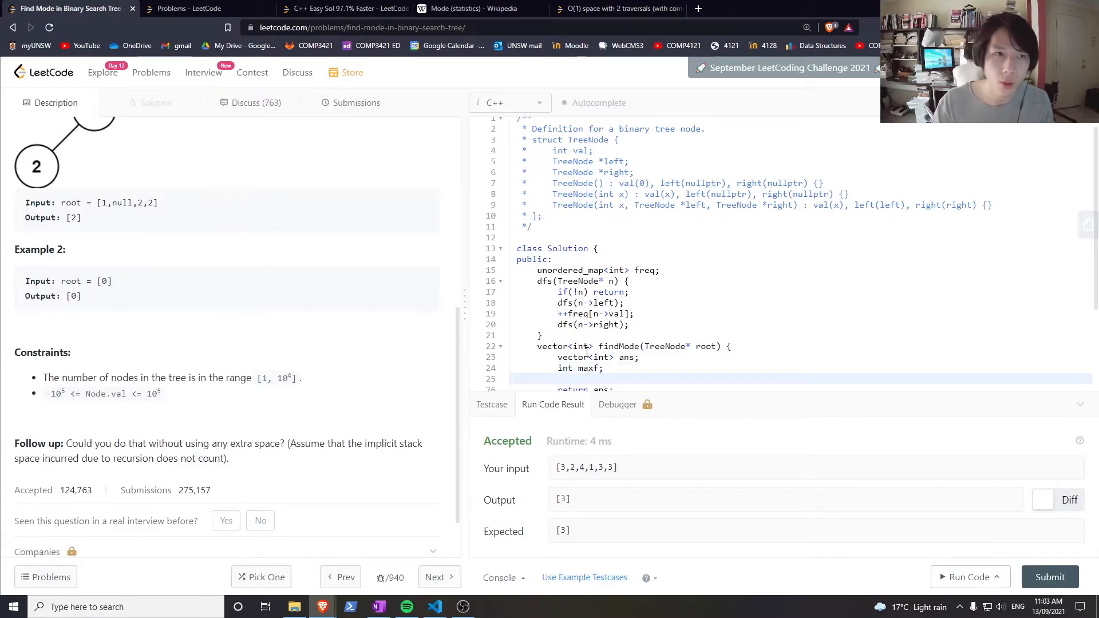
pyautogui.write('for(')
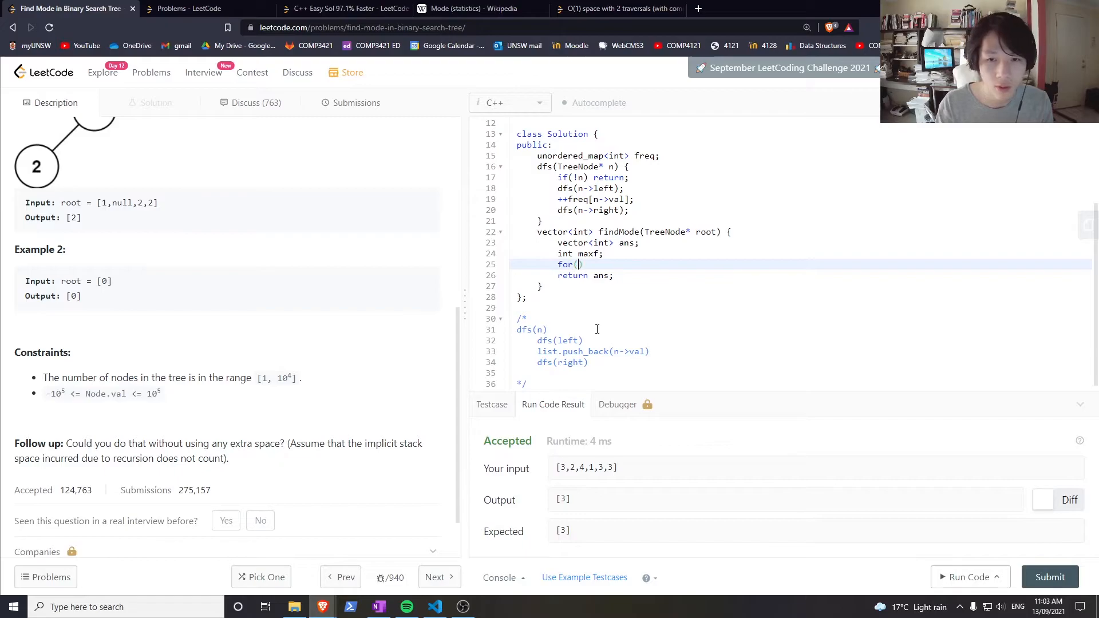
pyautogui.write('auto& p :')
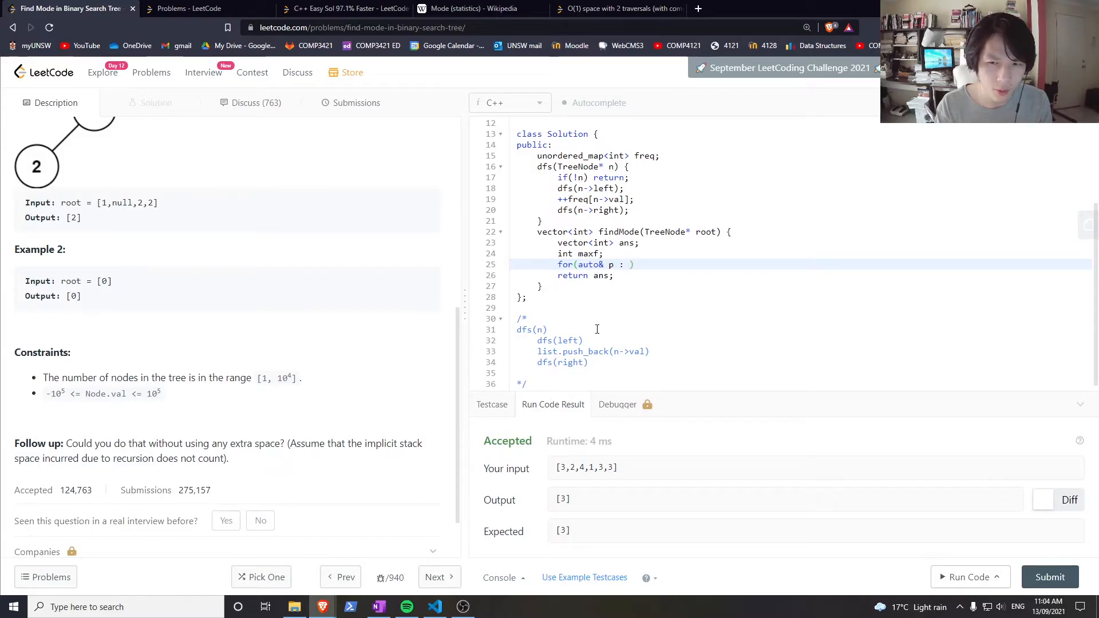
pyautogui.write('freq')
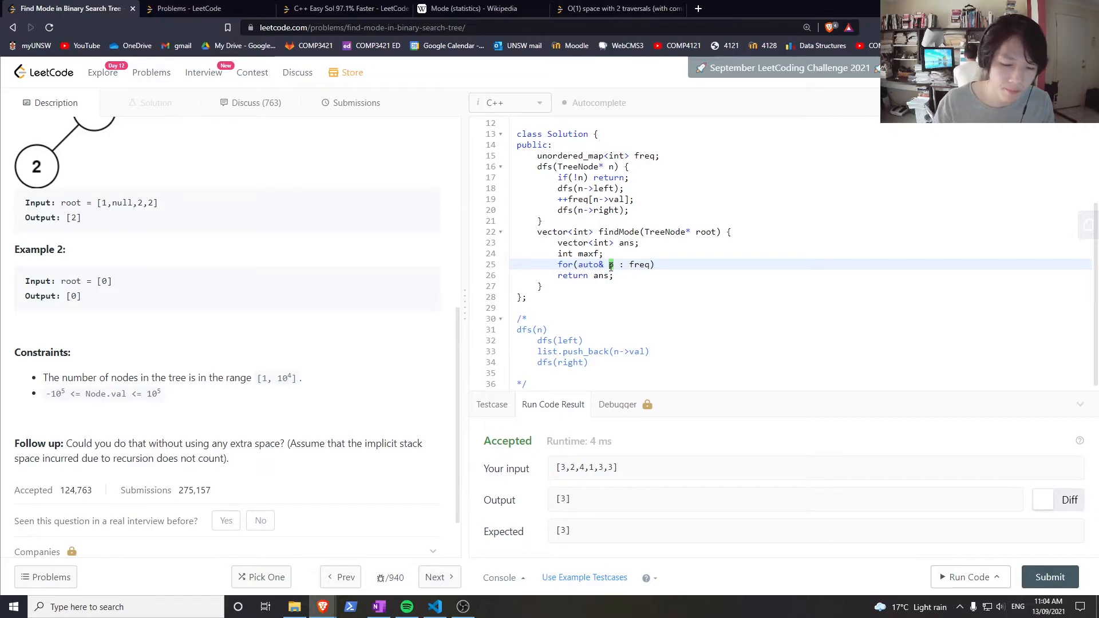
# Initialize maxf = 0 and set the loop body to maxf = max(maxf, p.second);.
pyautogui.write('{')
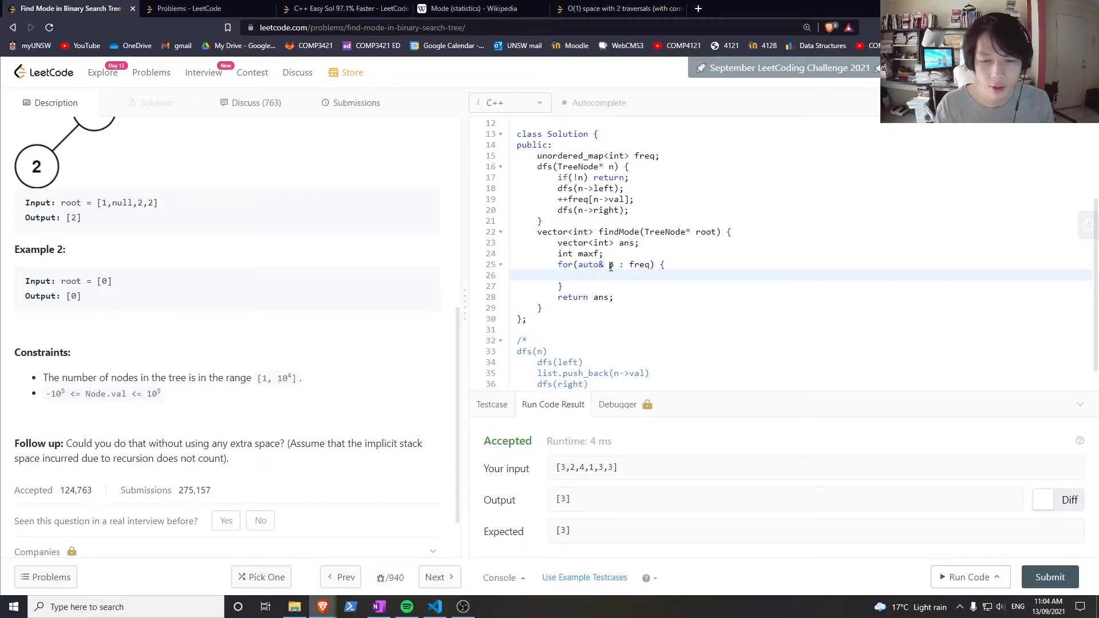
pyautogui.write('p.firs')
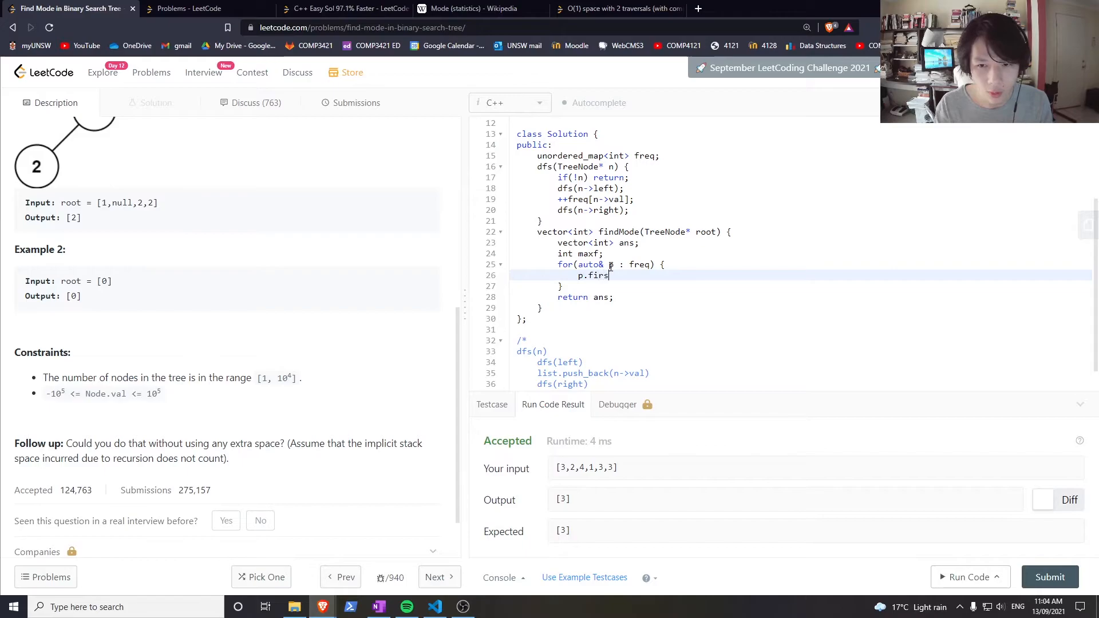
pyautogui.write('t')
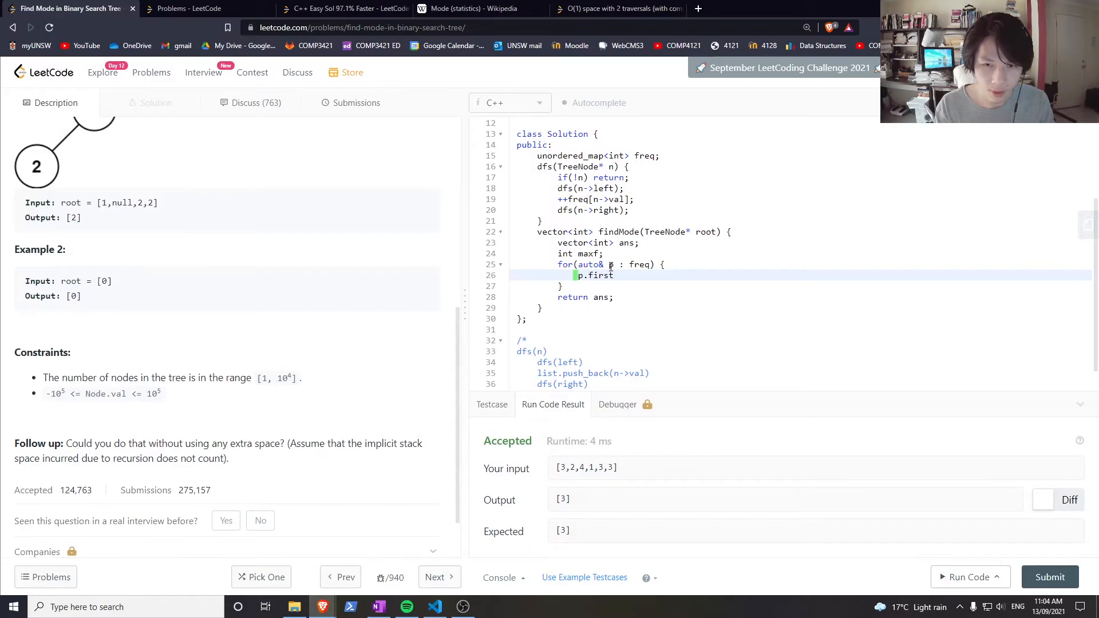
pyautogui.press('Backspace')
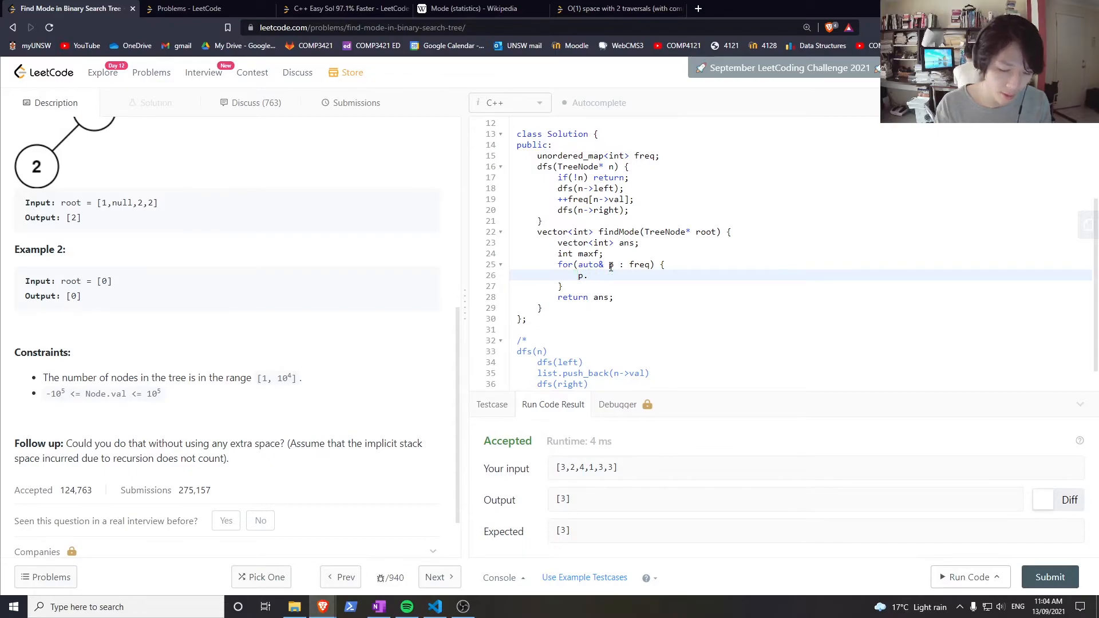
pyautogui.write('second')
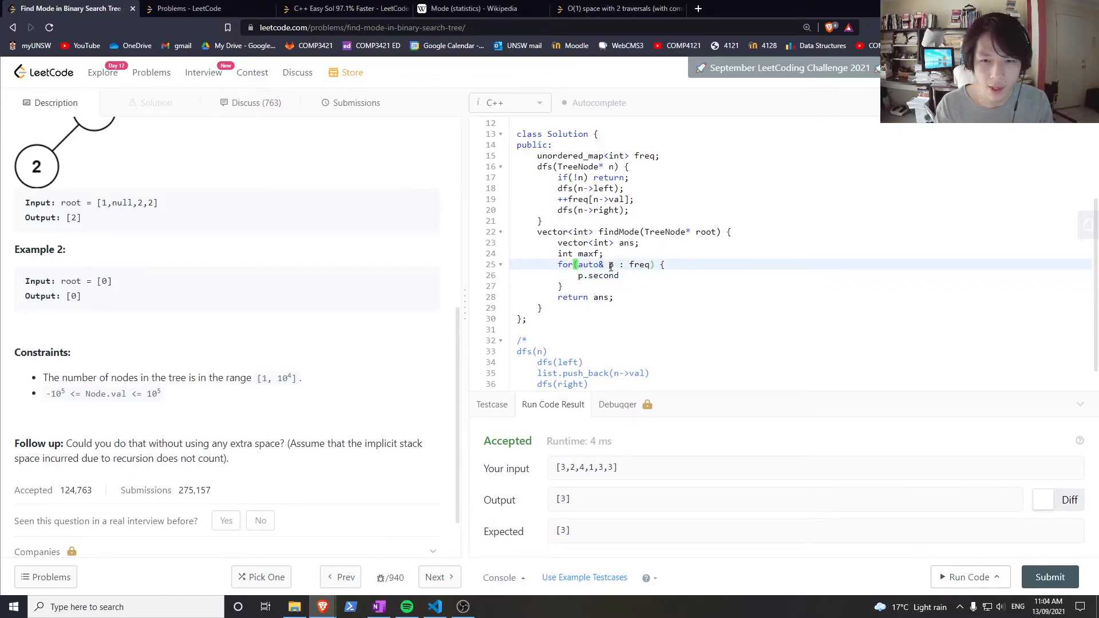
pyautogui.write('= 0')
pyautogui.write('maxf = max(maxf, p.second);')
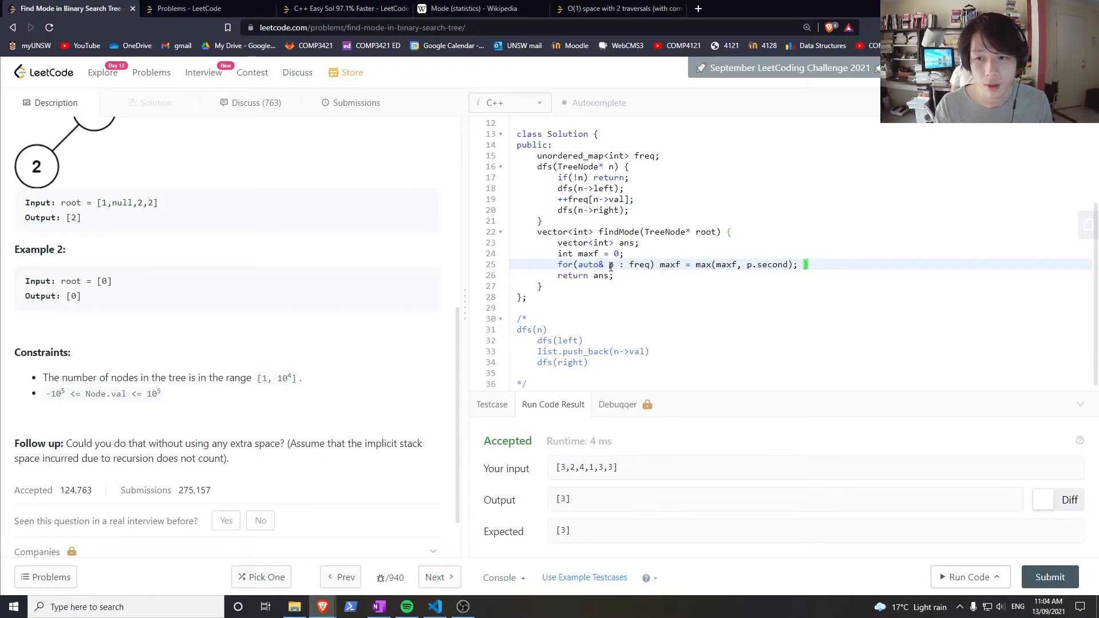
# Write a second loop over freq: if(p.second == maxf) ans.push_back(p.first);.
pyautogui.write('for')
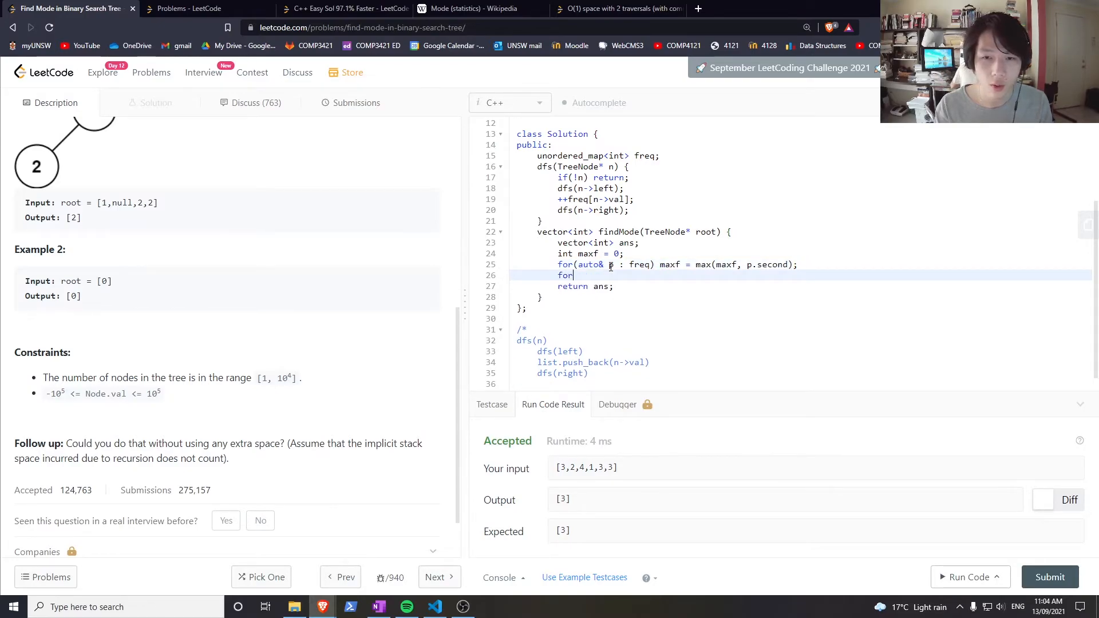
pyautogui.write('(auto& p)')
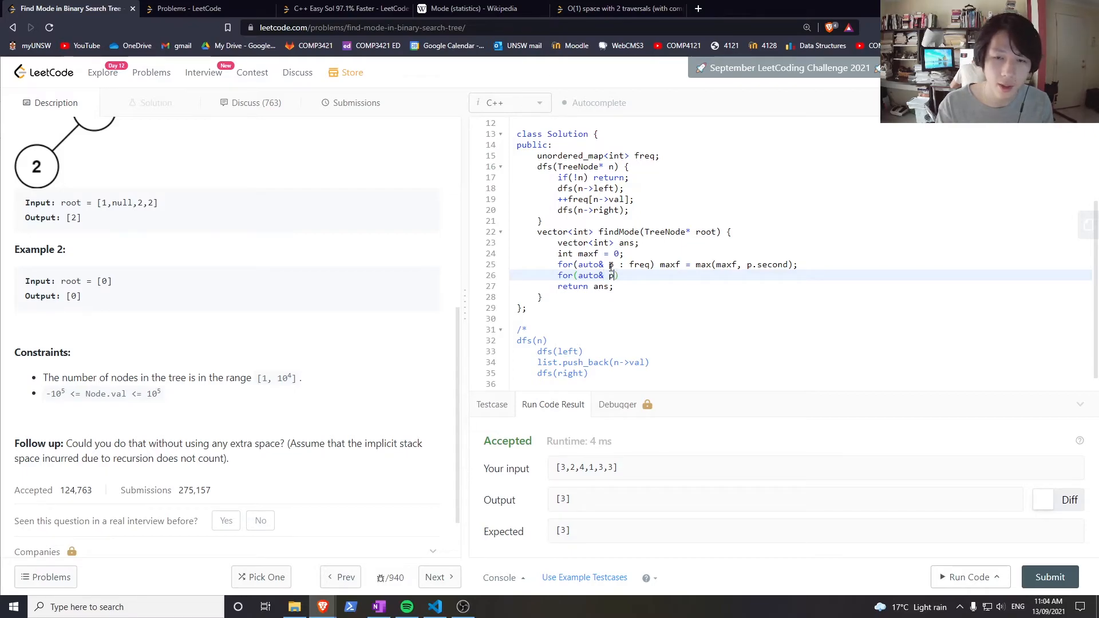
pyautogui.write(': freq')
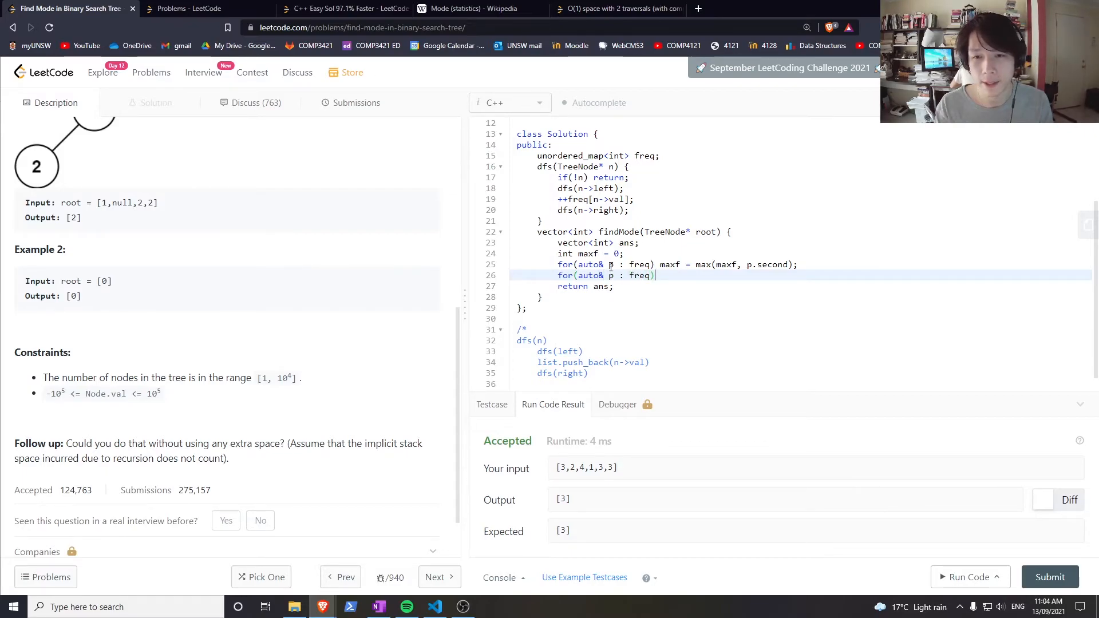
pyautogui.write('an')
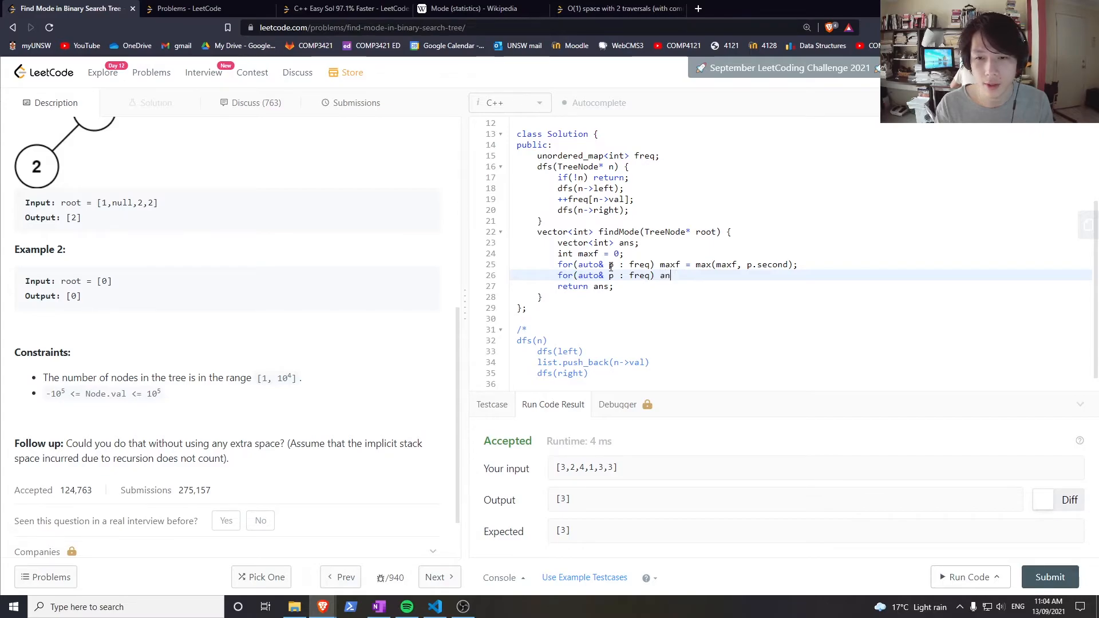
pyautogui.write('if()')
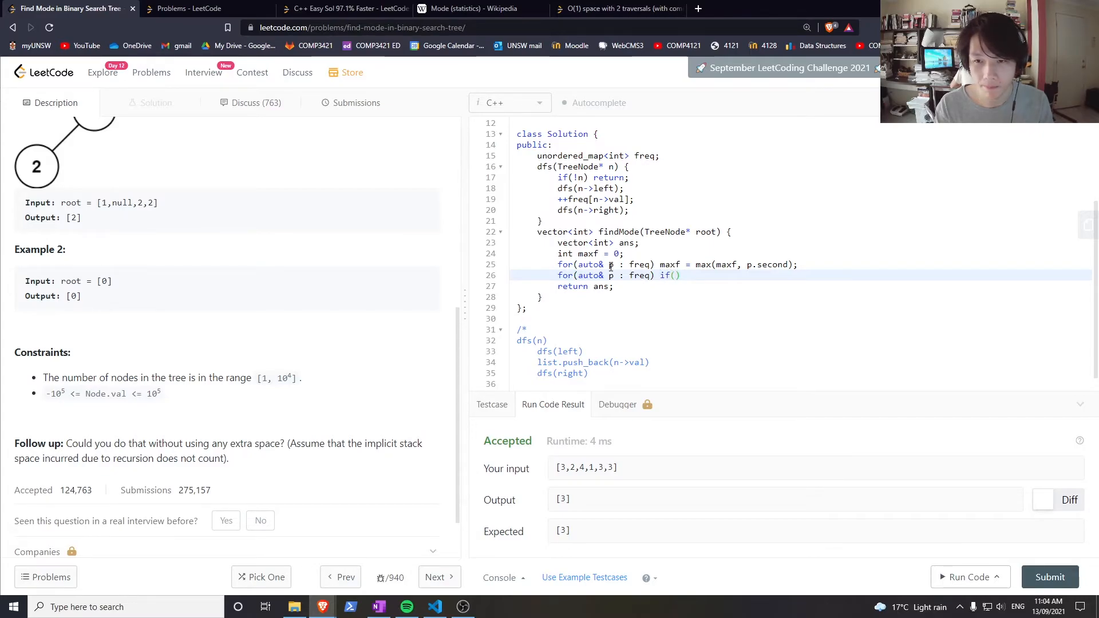
pyautogui.write('p.second == maxf')
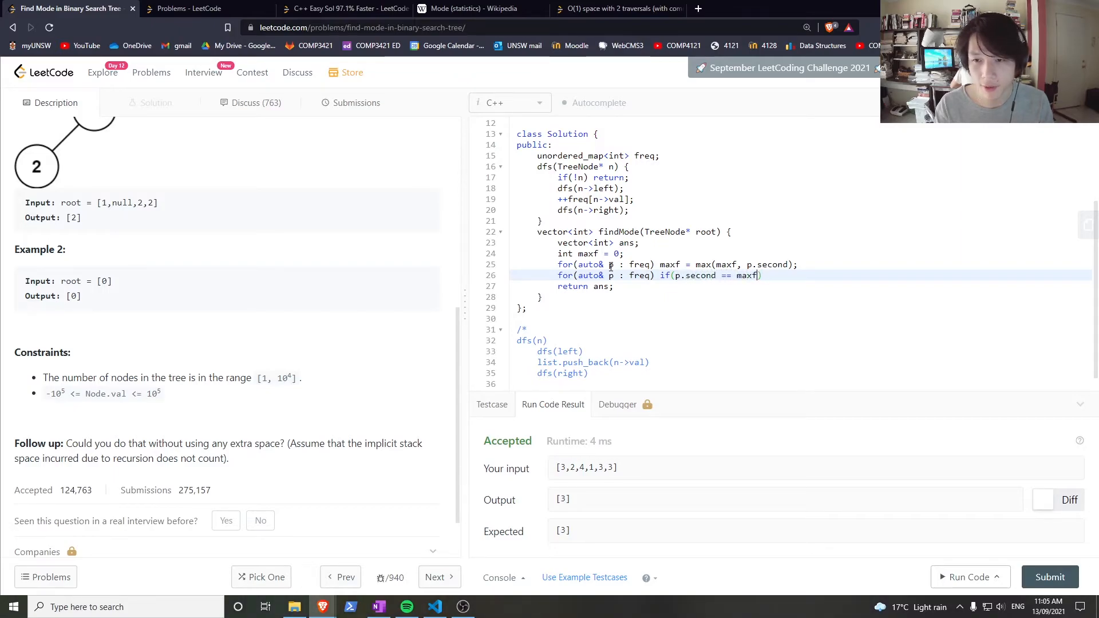
pyautogui.write('ans.push_back();')
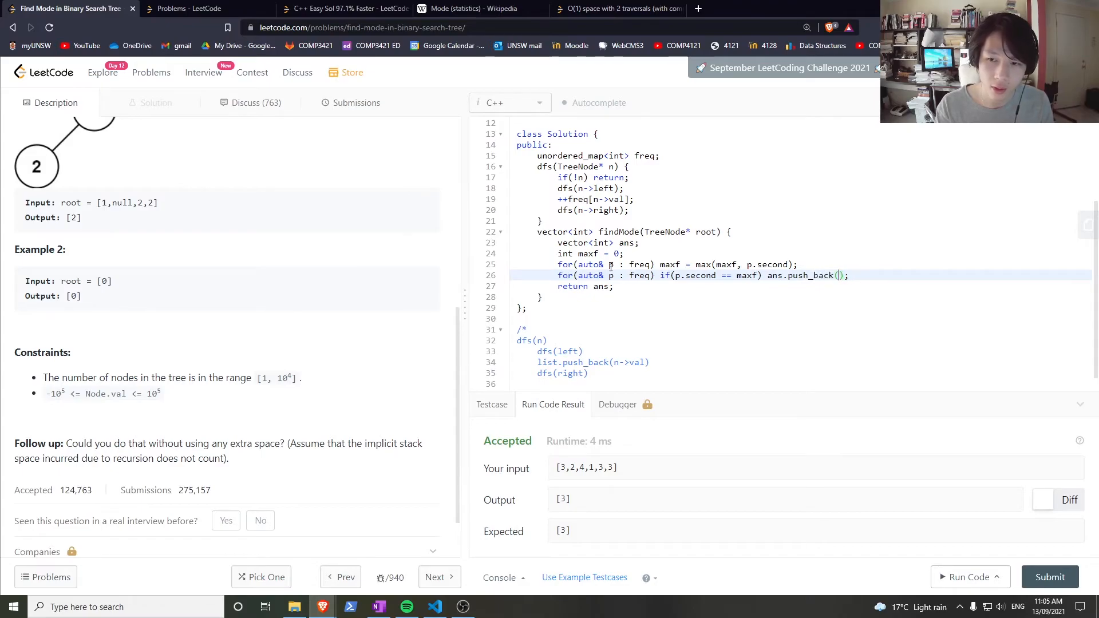
pyautogui.write('p.first')
pyautogui.click(599, 156)
pyautogui.write(', int')
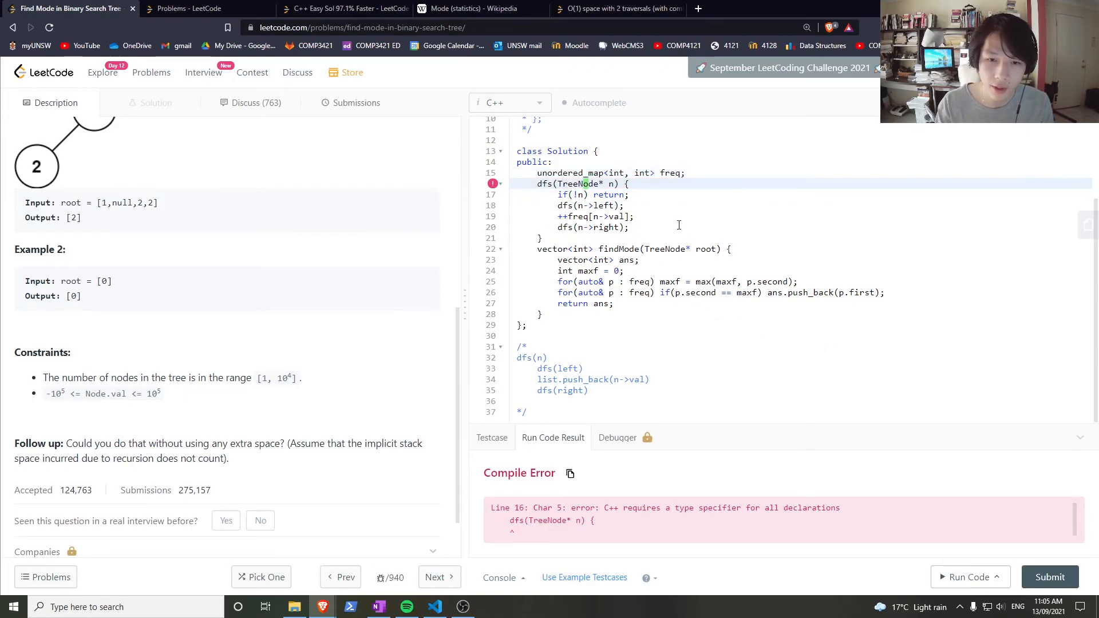
# Declare dfs as returning void to fix the missing type specifier error.
pyautogui.write('void')
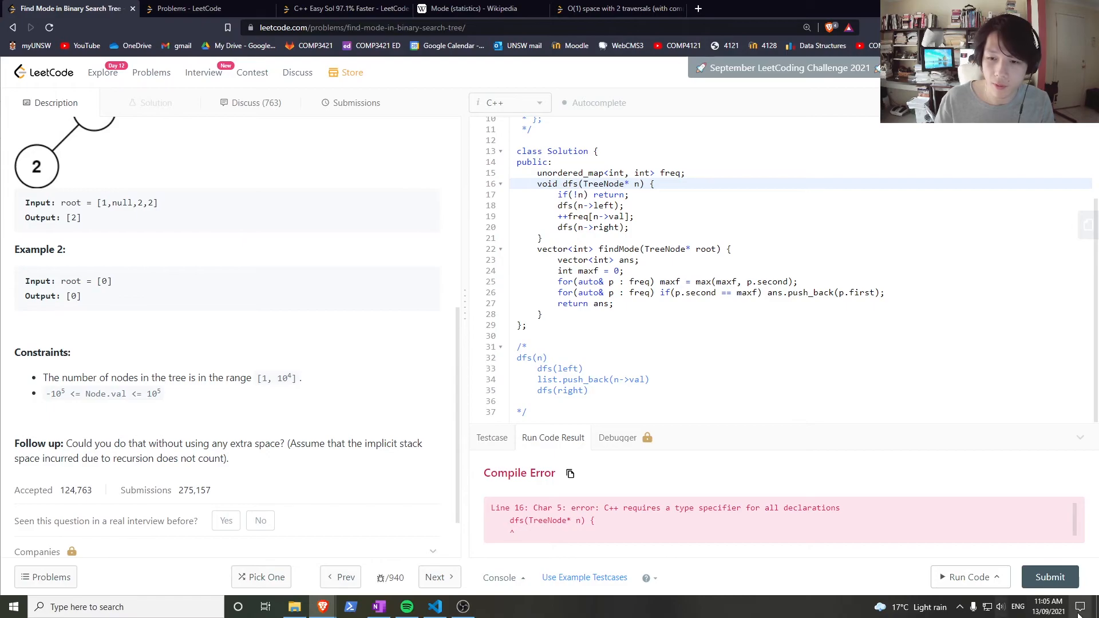